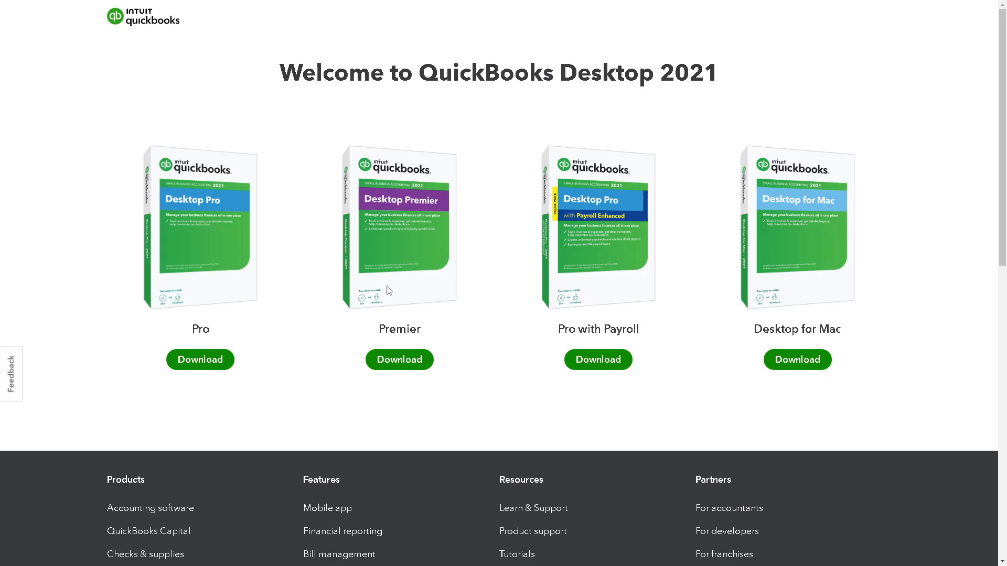
mouse_move(339, 293)
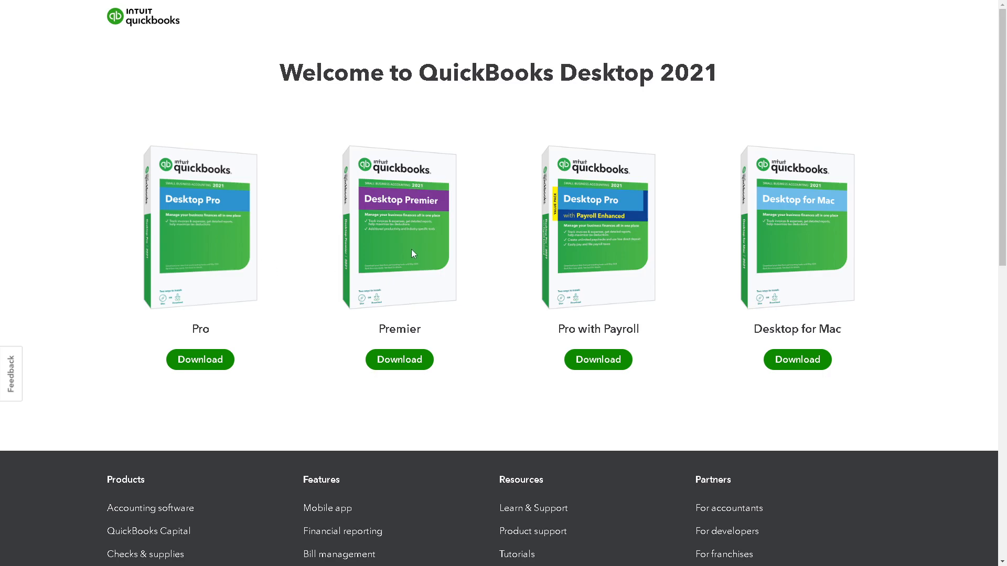
mouse_move(411, 254)
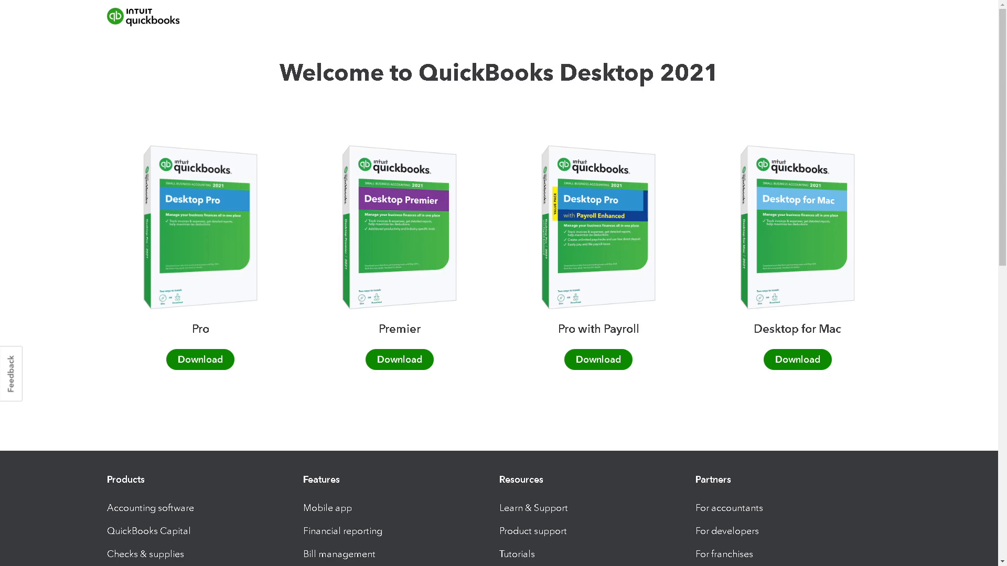
mouse_move(251, 255)
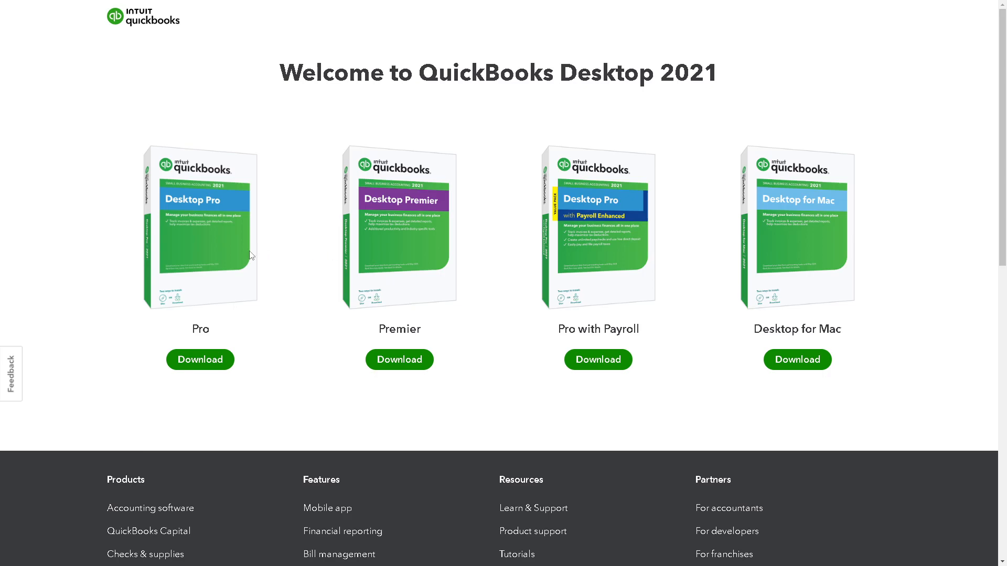
mouse_move(282, 250)
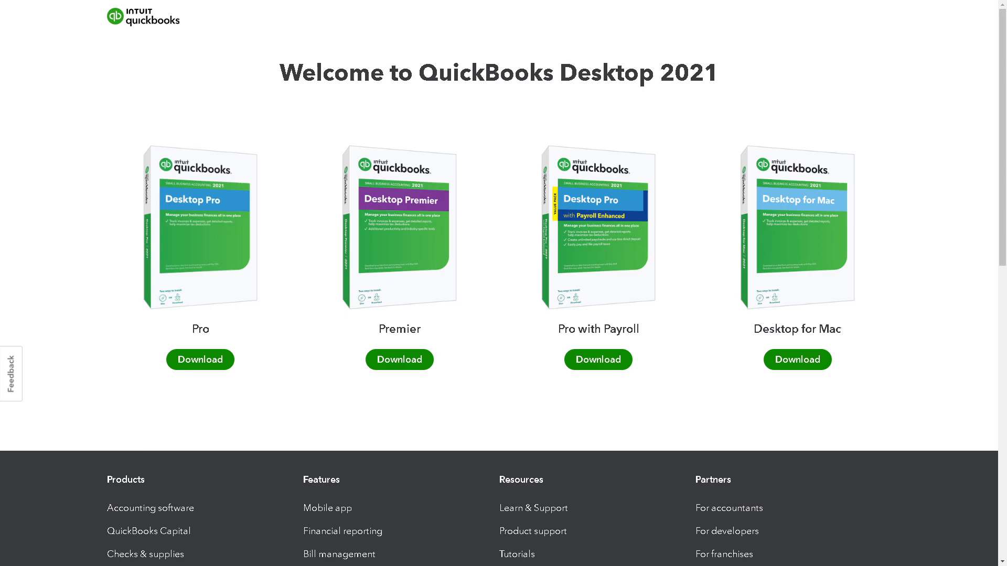
mouse_move(701, 313)
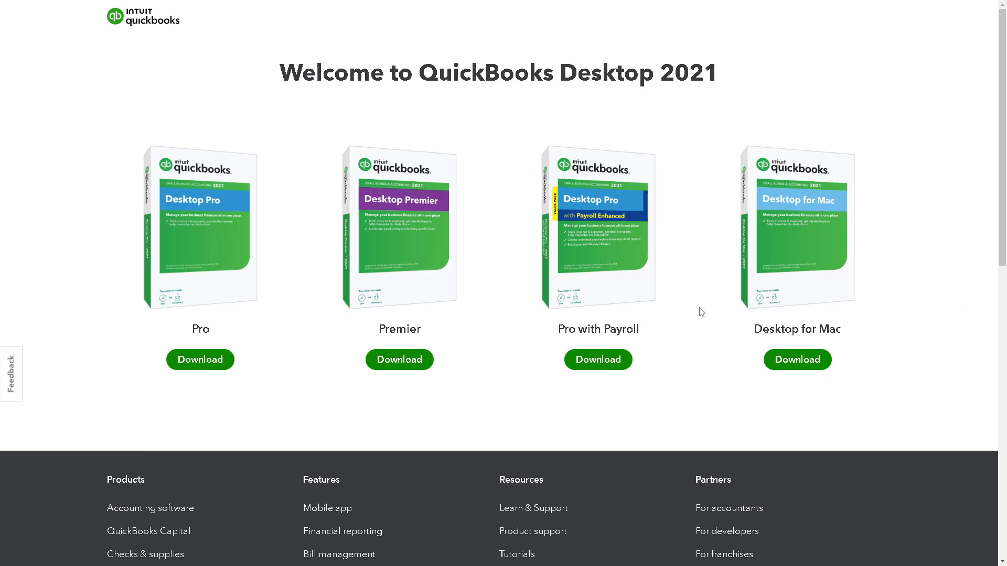
mouse_move(415, 269)
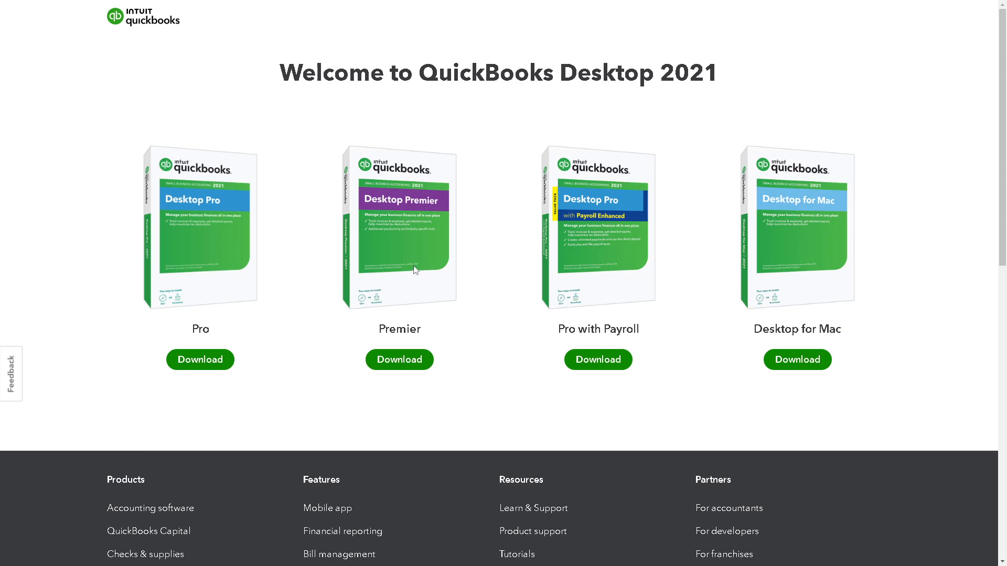
mouse_move(615, 265)
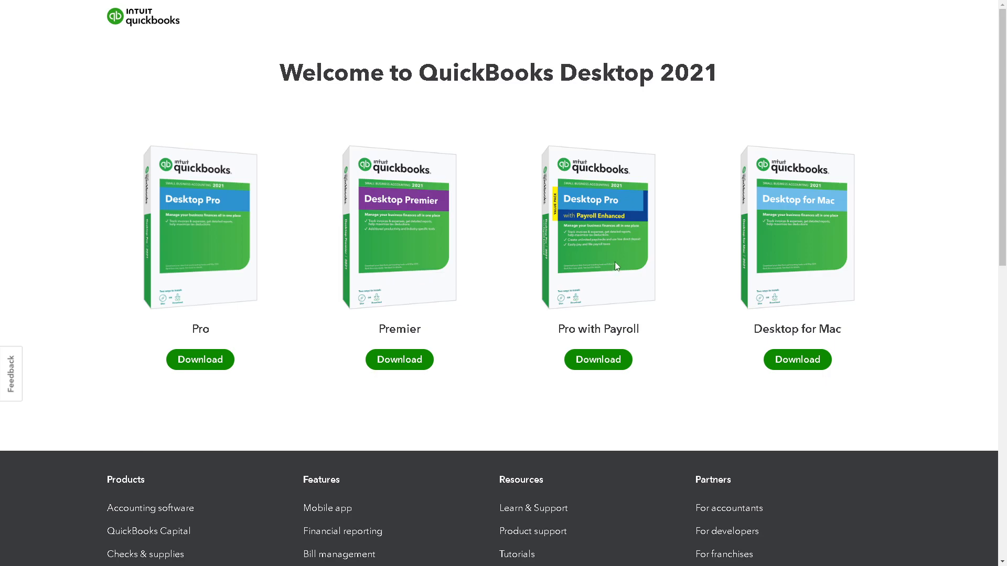
mouse_move(616, 265)
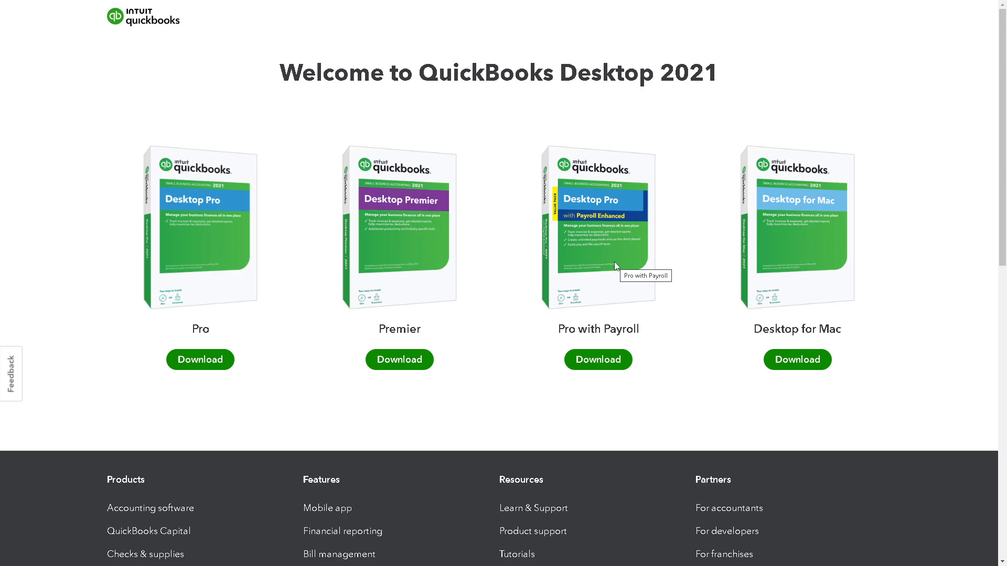
mouse_move(789, 257)
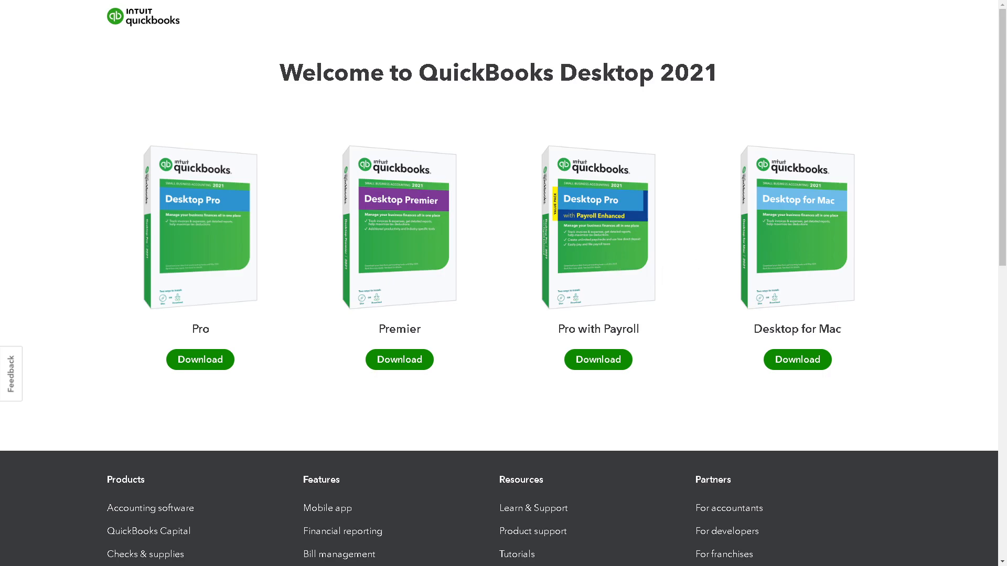
mouse_move(297, 250)
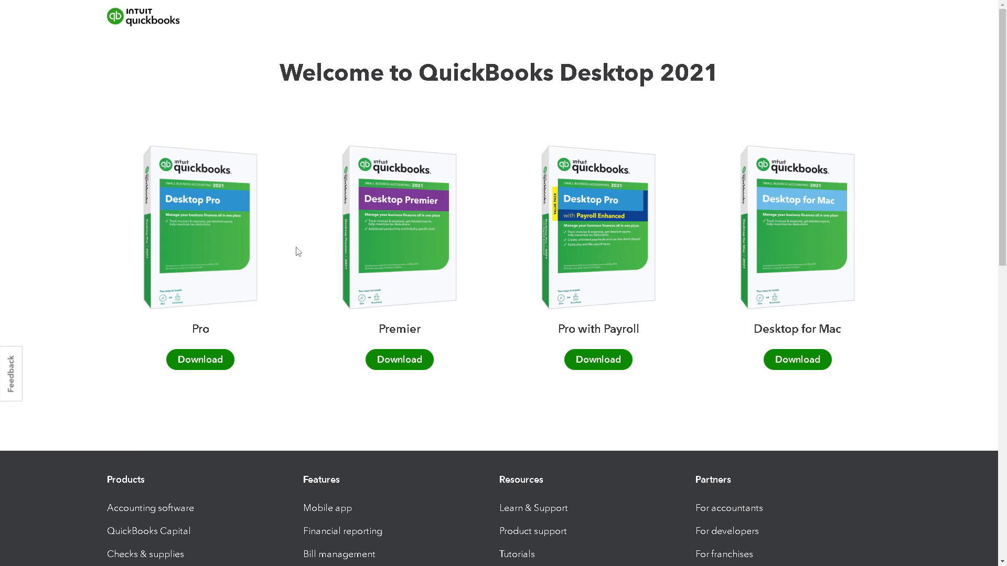
mouse_move(306, 203)
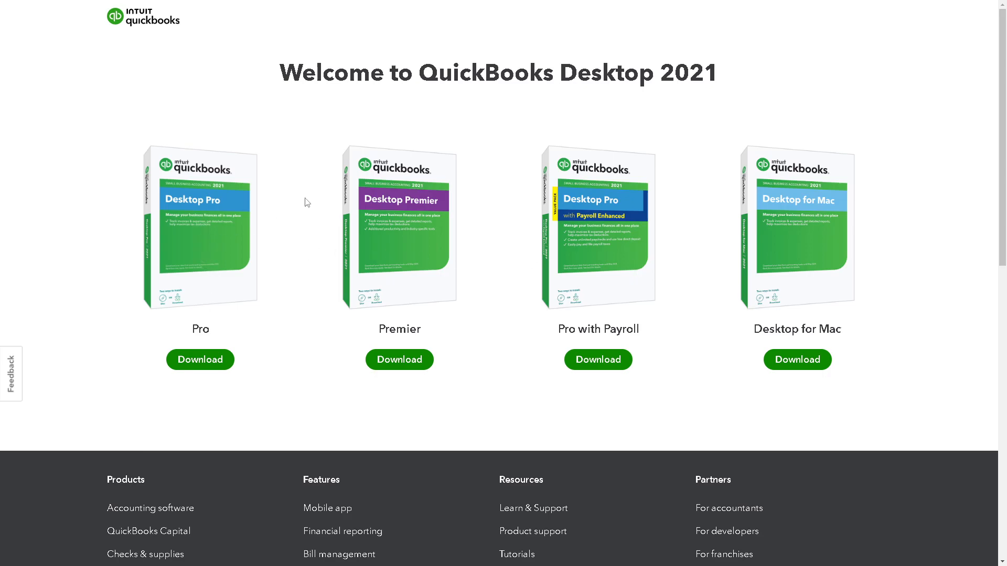
mouse_move(292, 290)
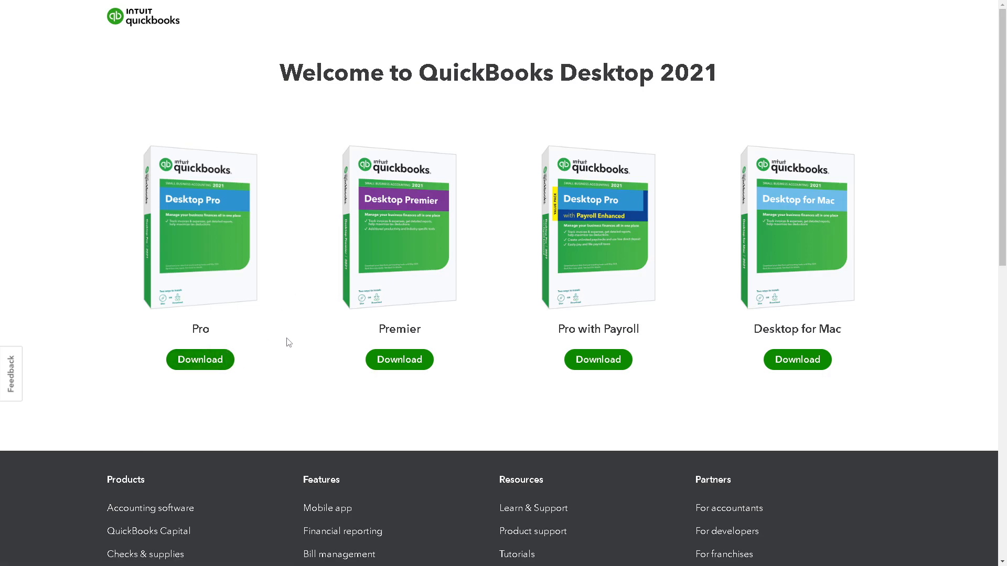
mouse_move(695, 347)
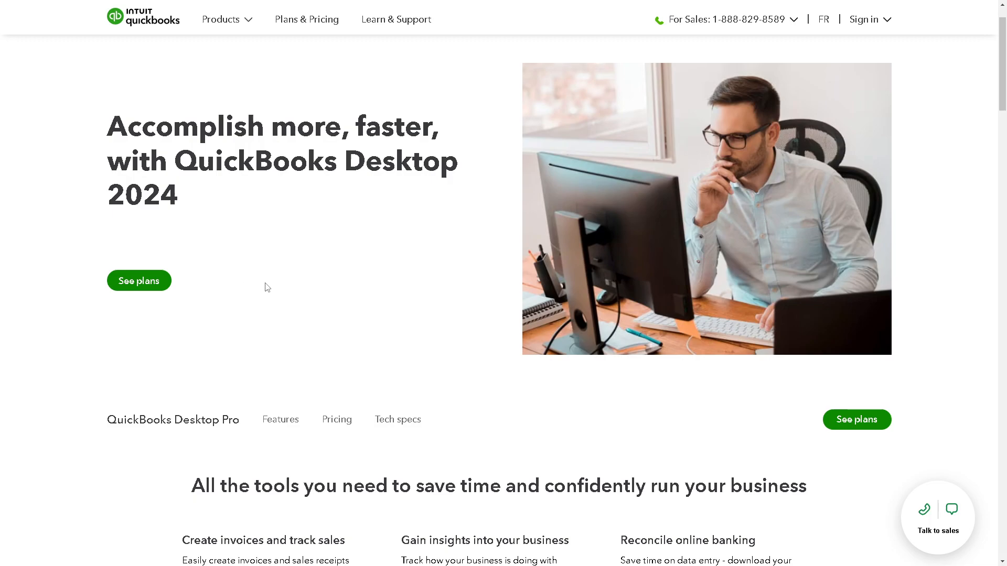
Scroll the Desktop Pro page past the tools and New features sections to the Need to pay employees? section.
scroll(down, 3)
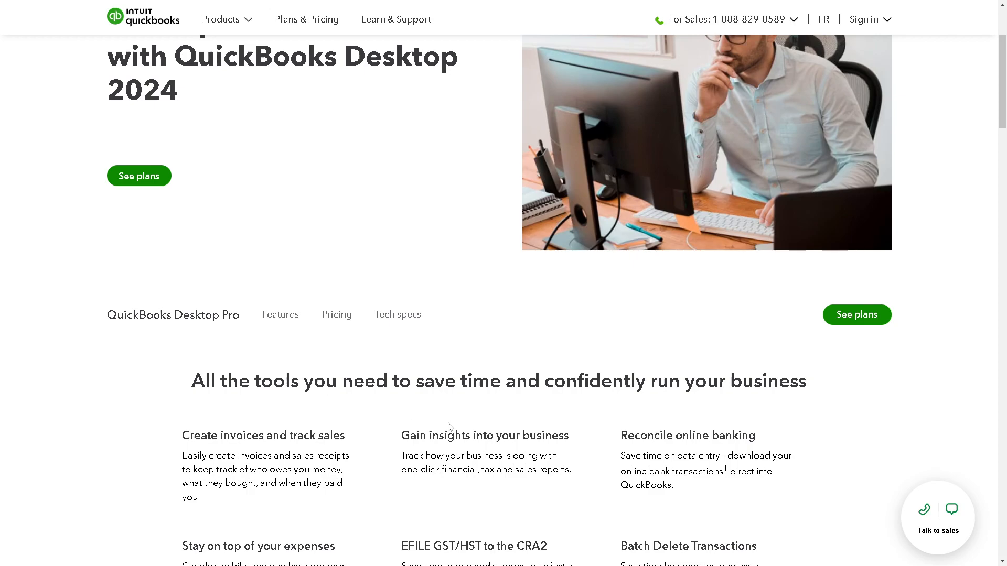
scroll(down, 3)
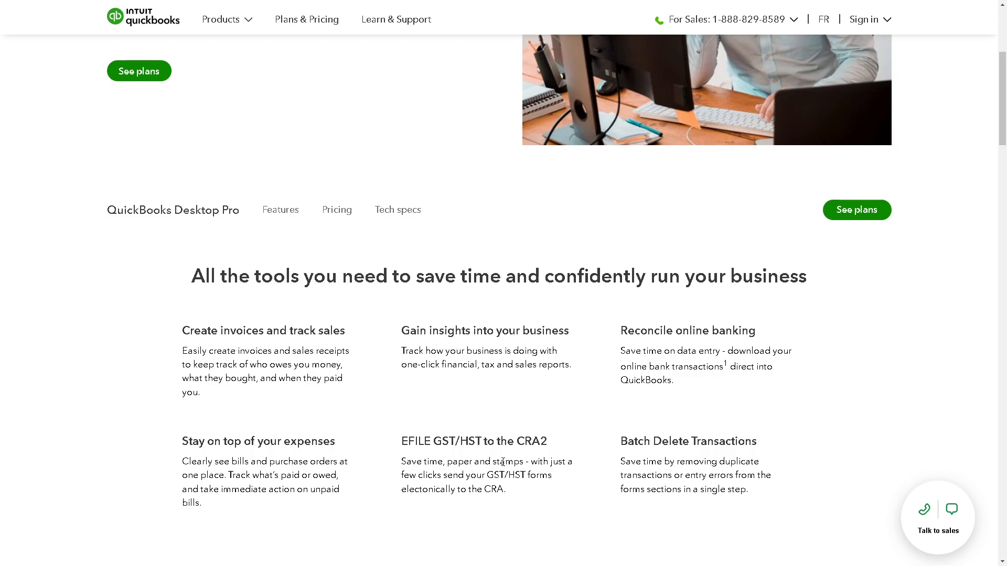
scroll(down, 3)
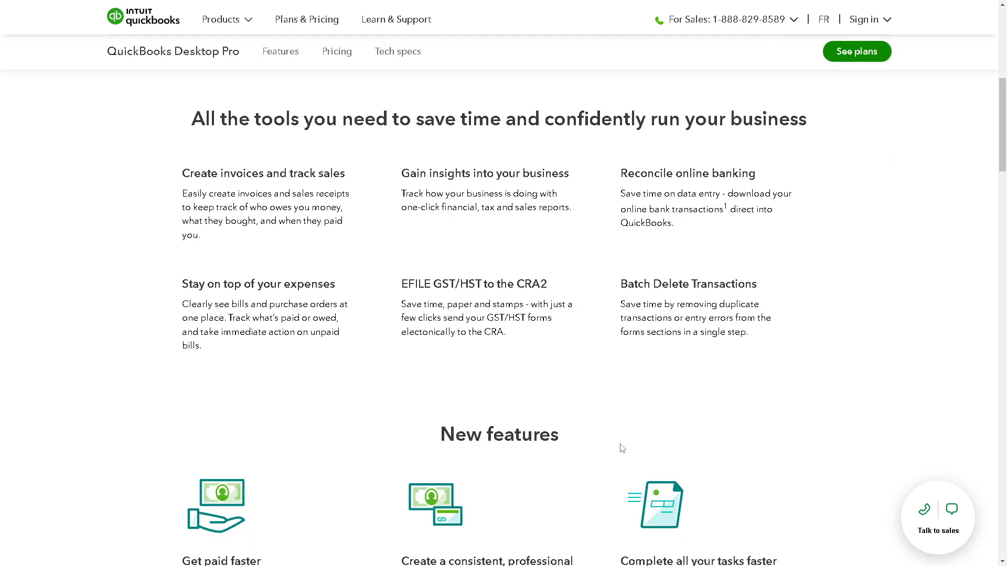
scroll(up, 3)
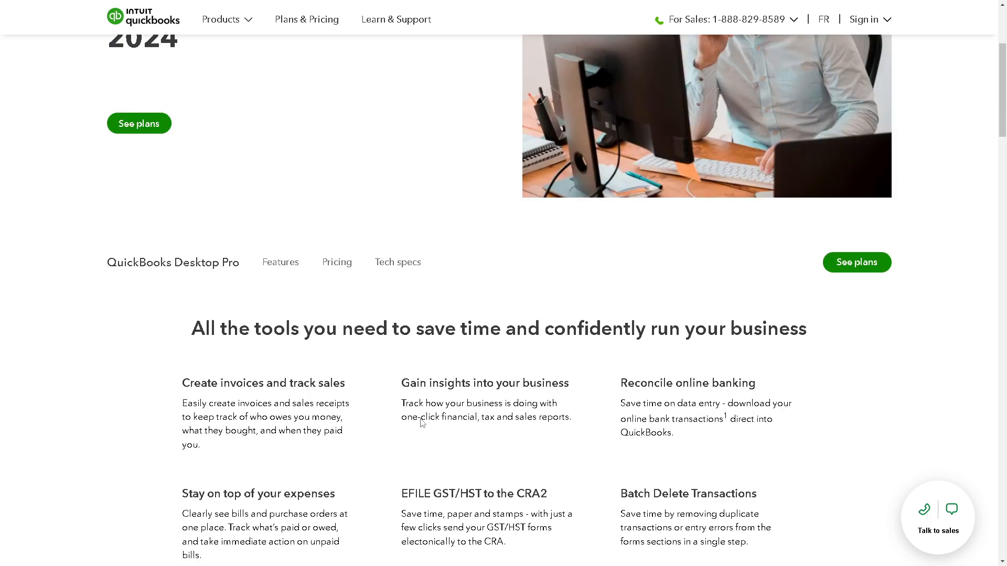
scroll(down, 3)
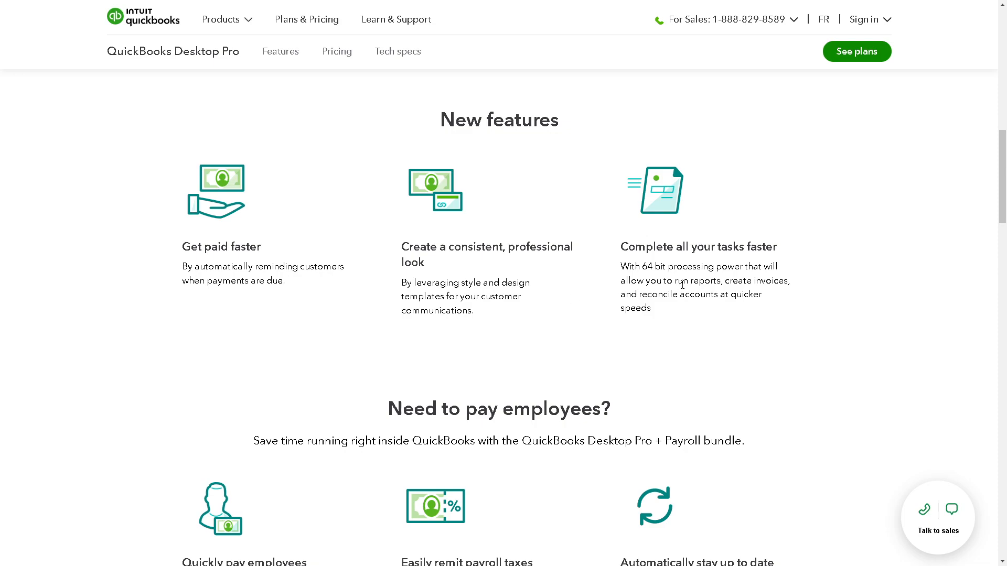
mouse_move(653, 346)
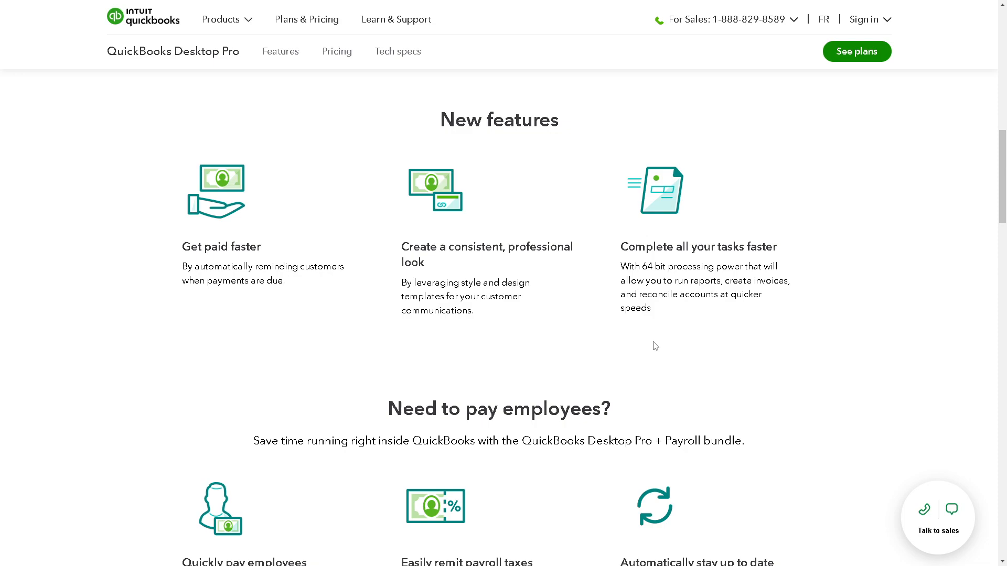
scroll(down, 3)
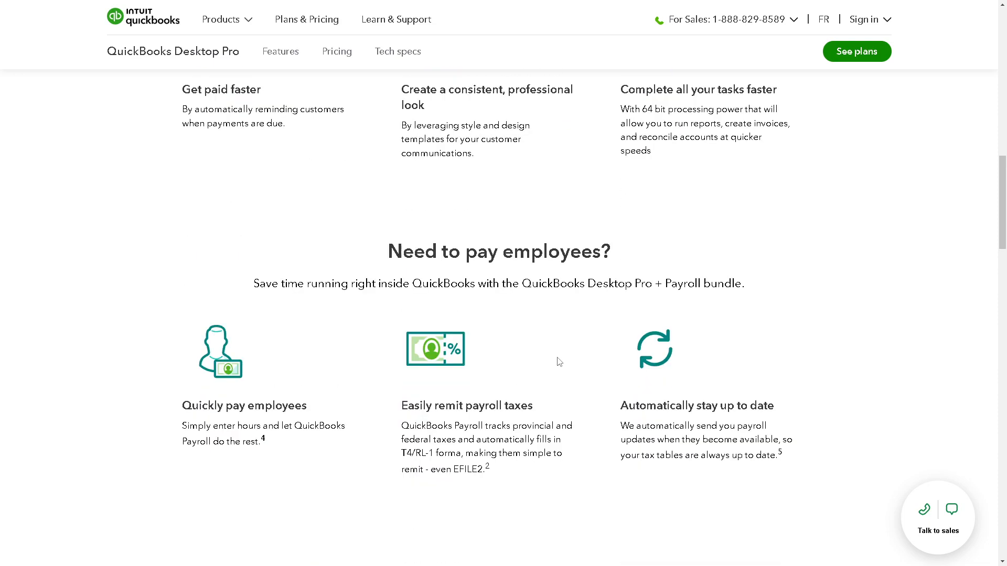
mouse_move(347, 335)
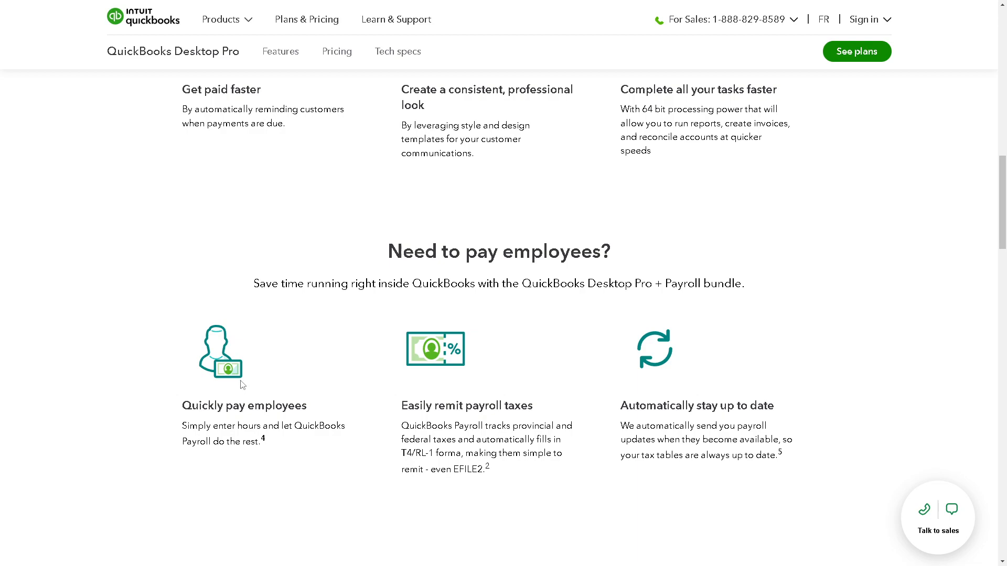
mouse_move(297, 419)
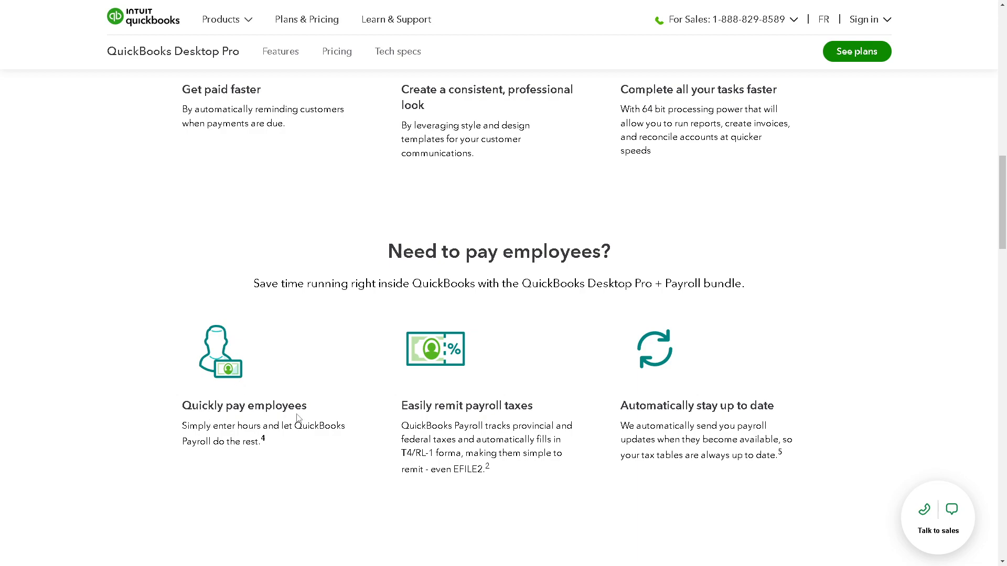
mouse_move(256, 438)
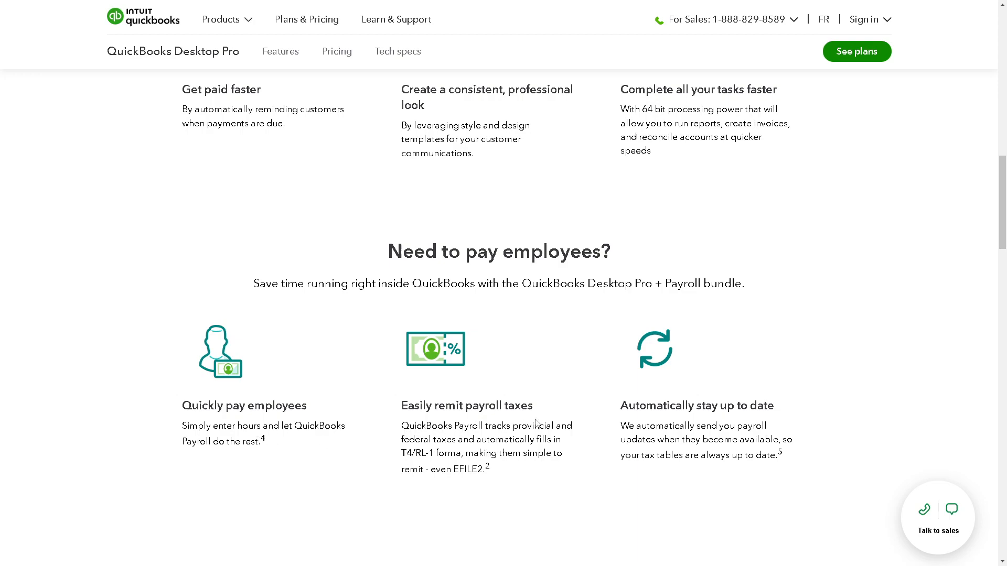
scroll(down, 3)
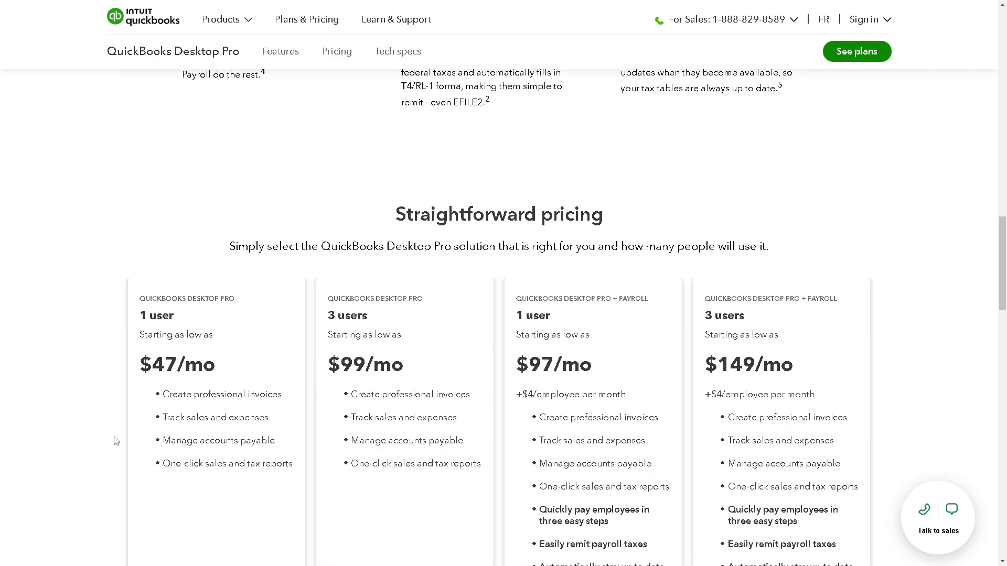
scroll(down, 3)
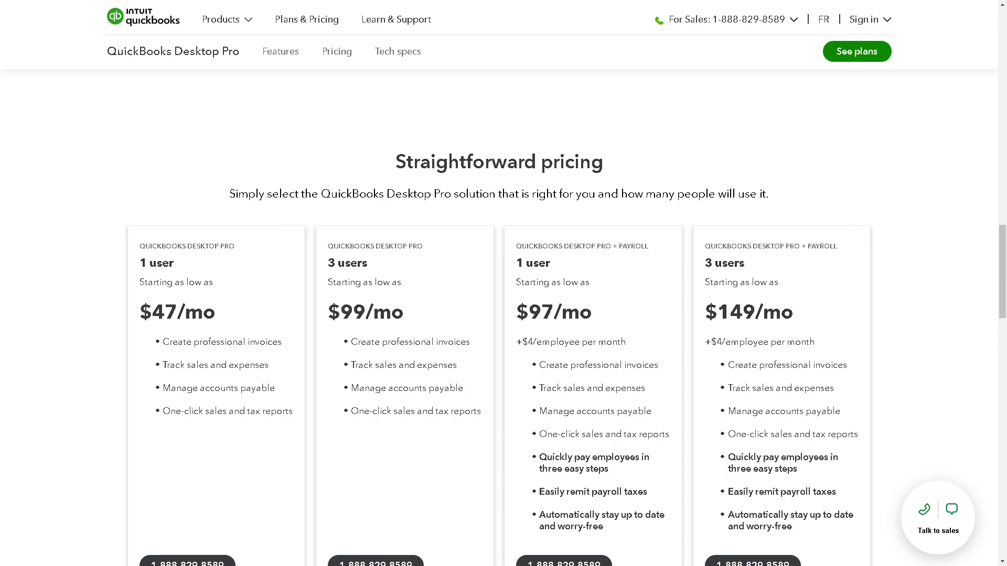
scroll(down, 3)
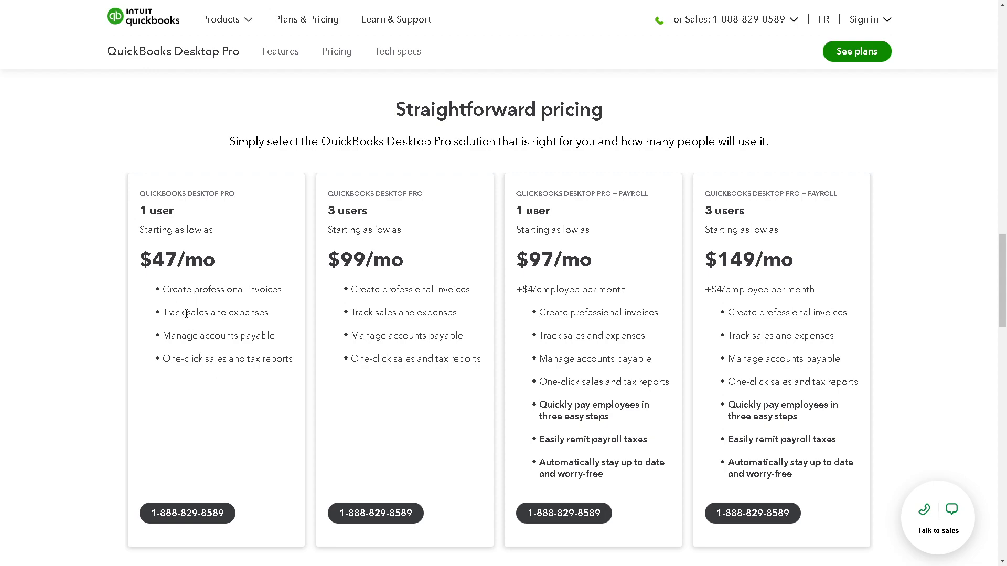
mouse_move(245, 383)
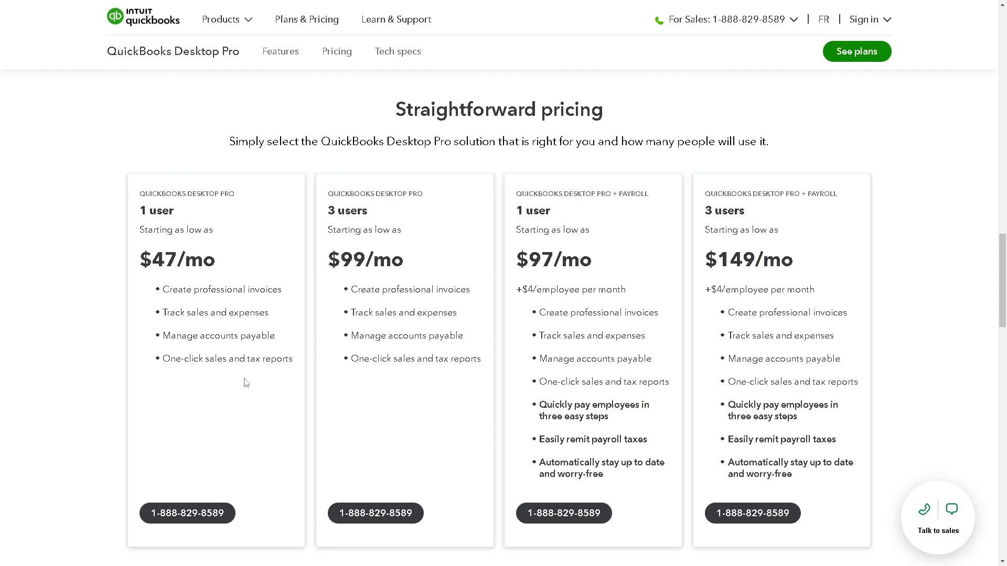
mouse_move(216, 224)
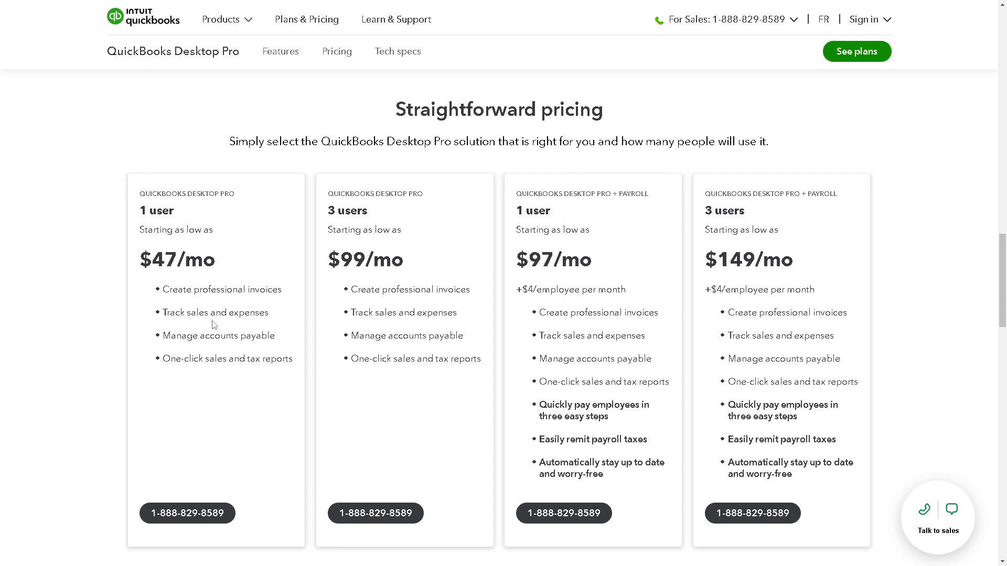
mouse_move(232, 348)
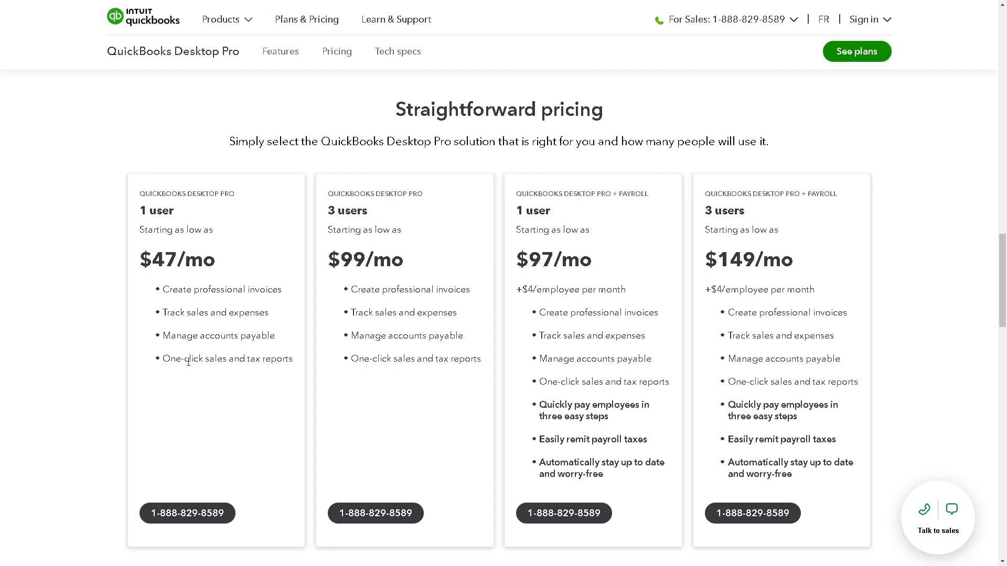
mouse_move(408, 276)
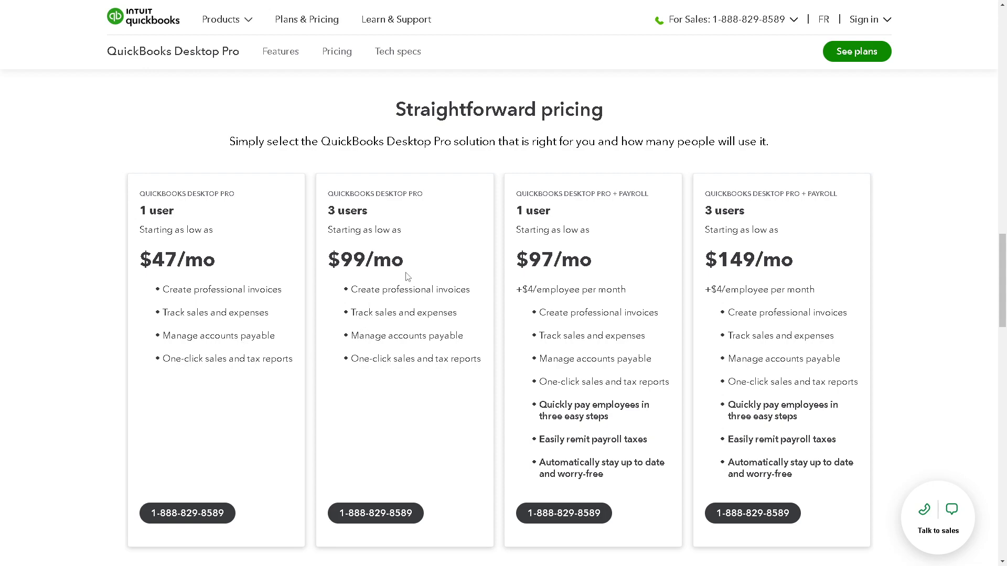
mouse_move(448, 239)
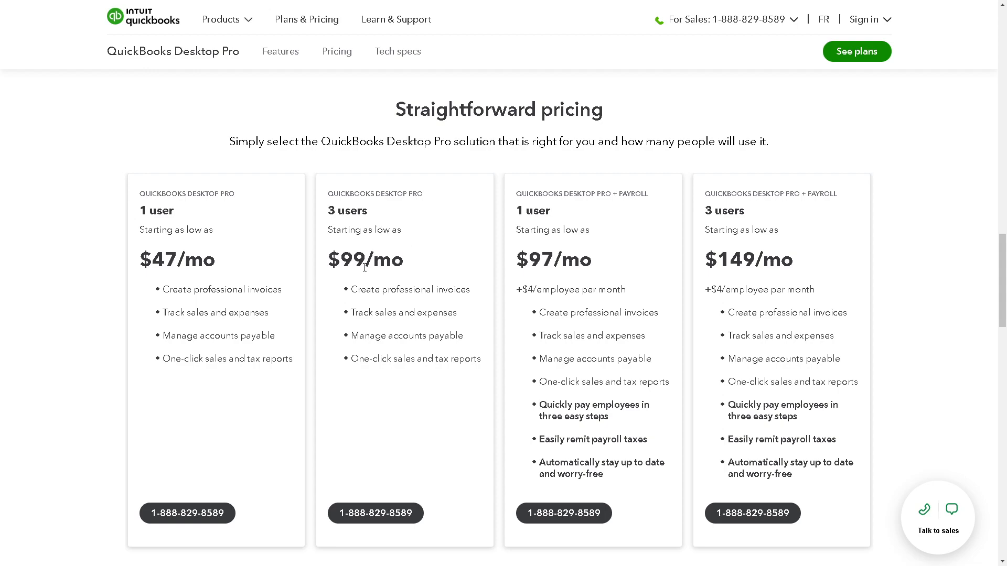
mouse_move(400, 364)
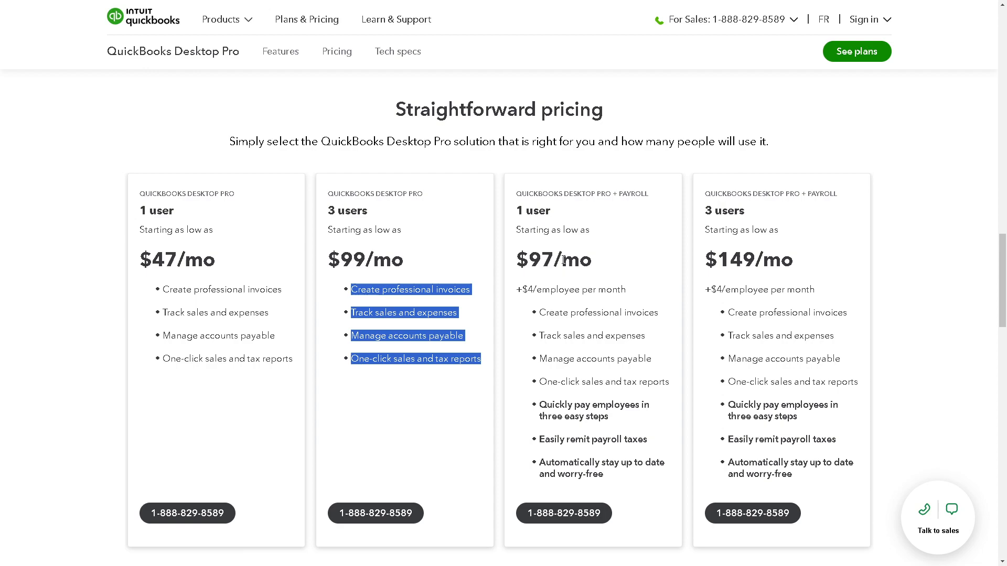
mouse_move(523, 223)
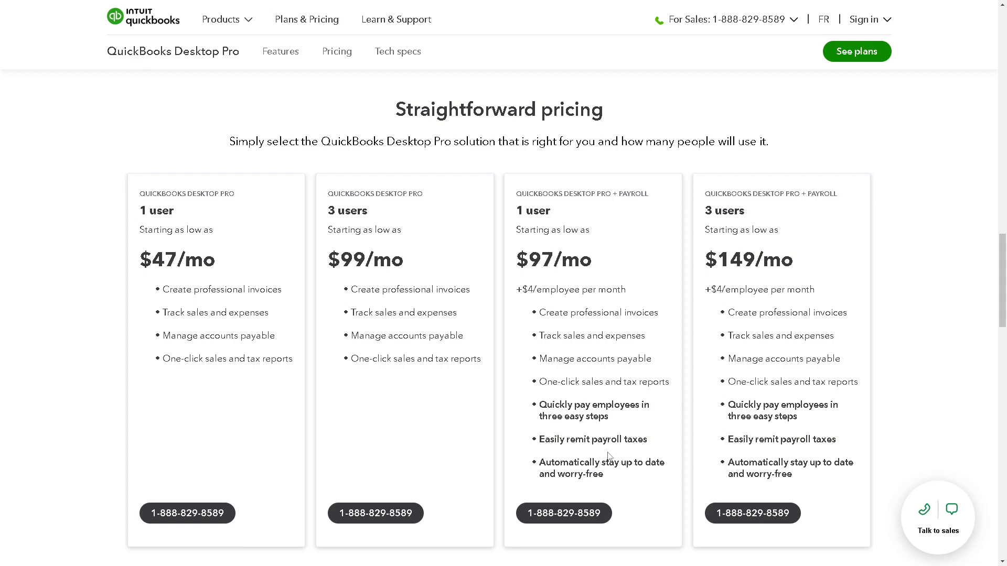
mouse_move(600, 472)
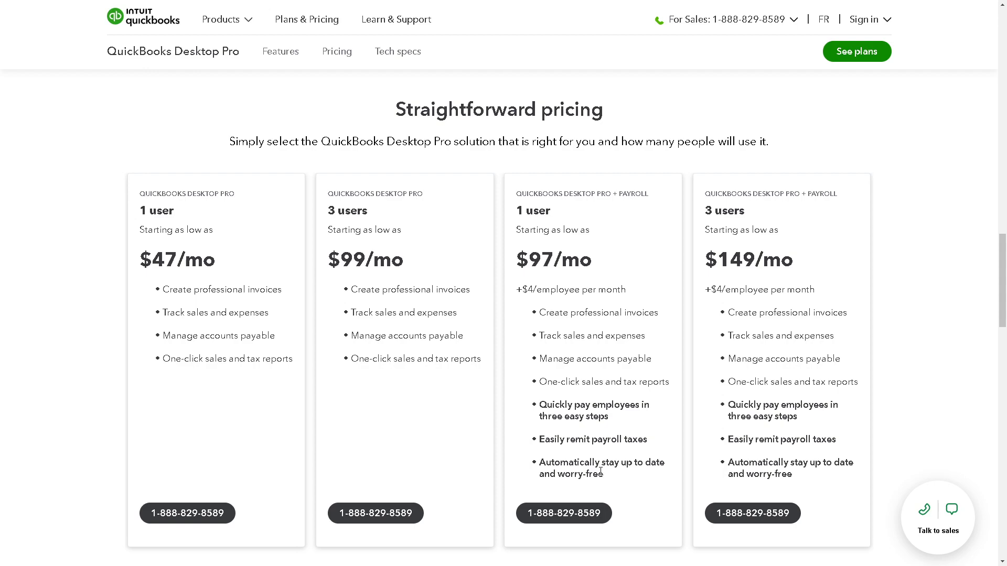
mouse_move(638, 483)
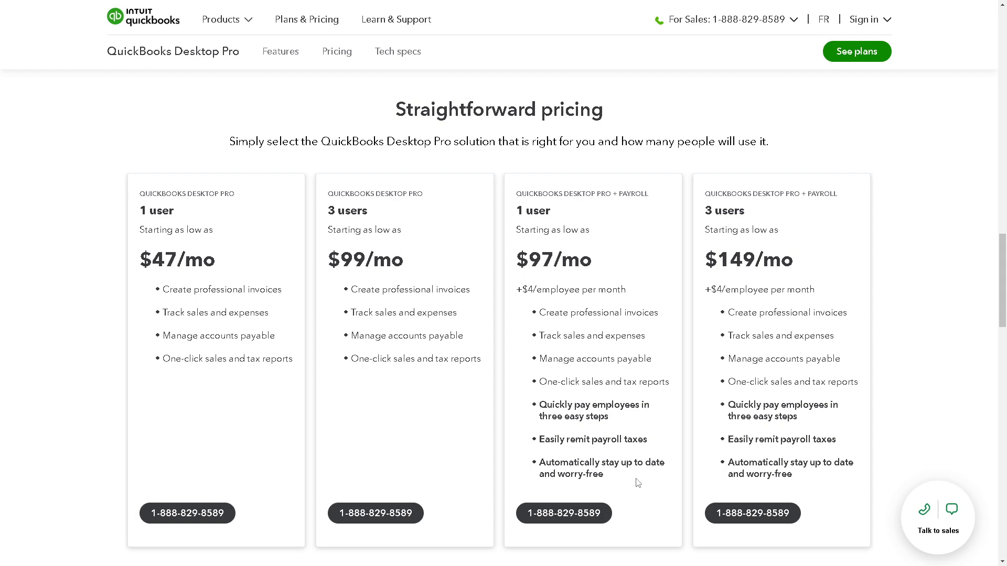
mouse_move(730, 280)
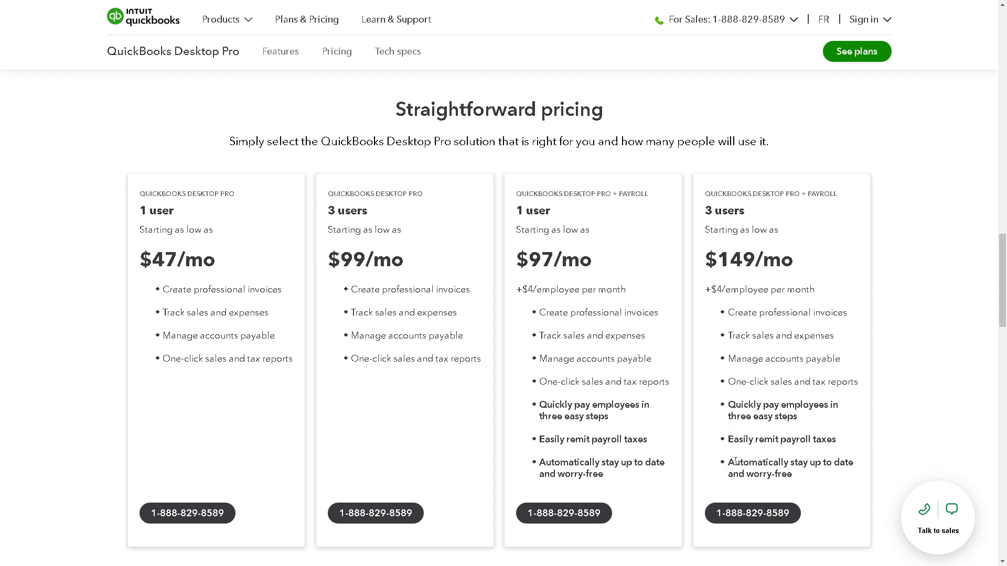
mouse_move(740, 457)
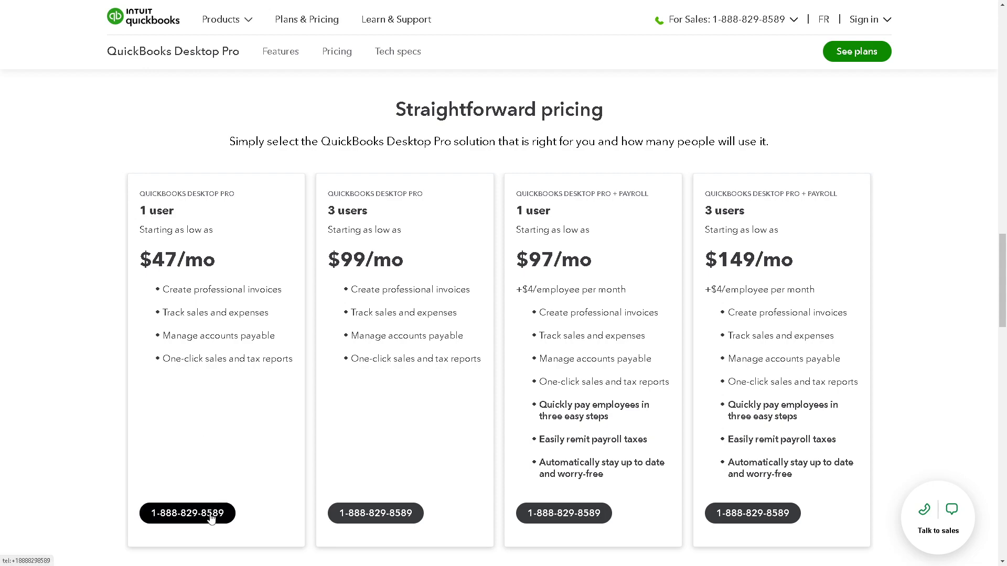
mouse_move(270, 465)
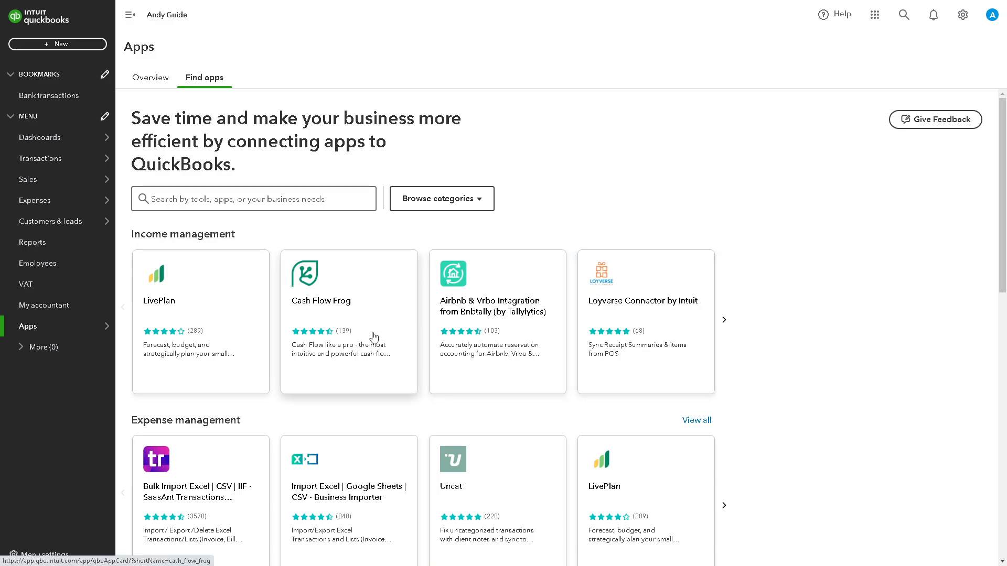
Scroll the Find apps listing through Income and Expense management down to Customer management apps like Method:CRM and Booke AI.
scroll(down, 3)
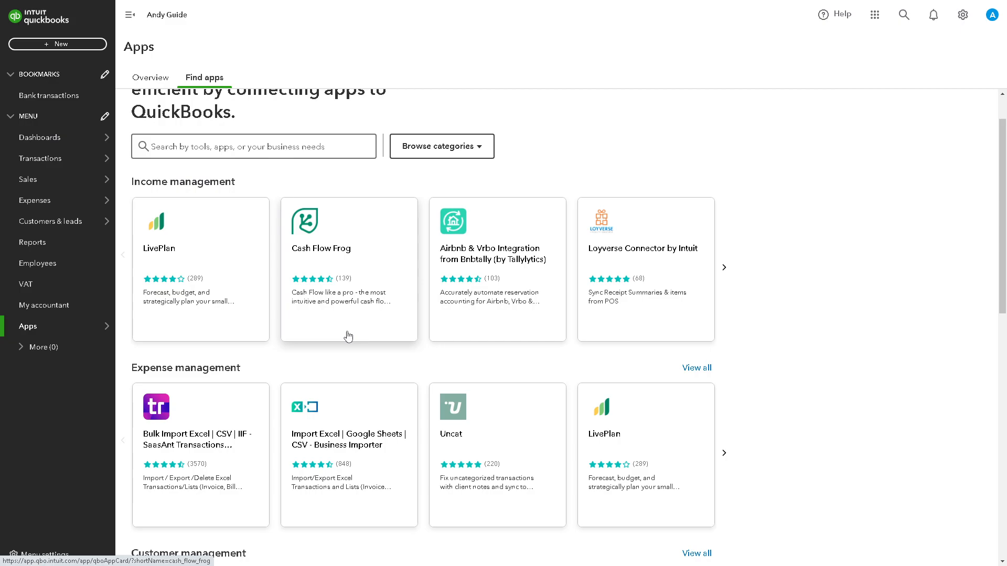
scroll(down, 3)
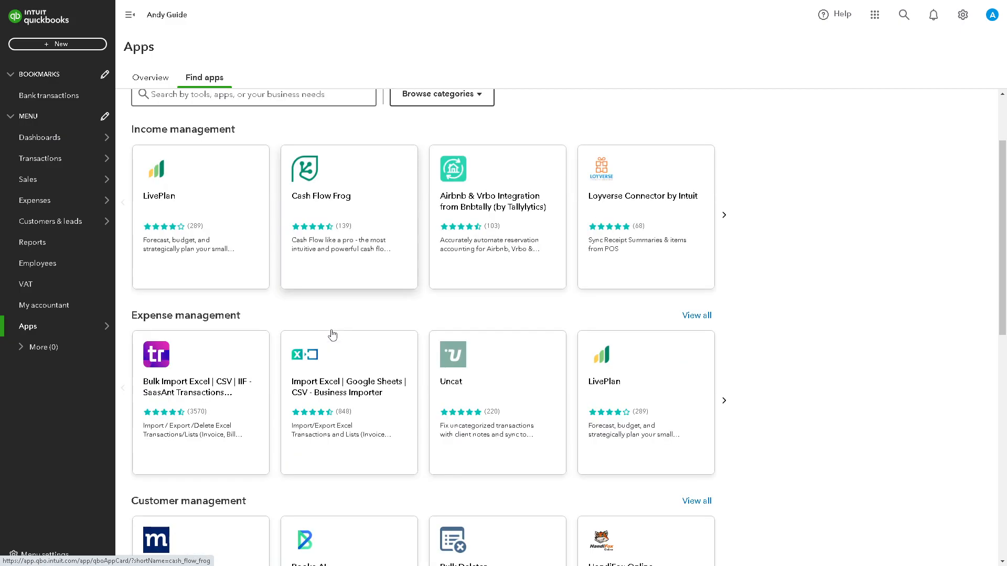
scroll(down, 3)
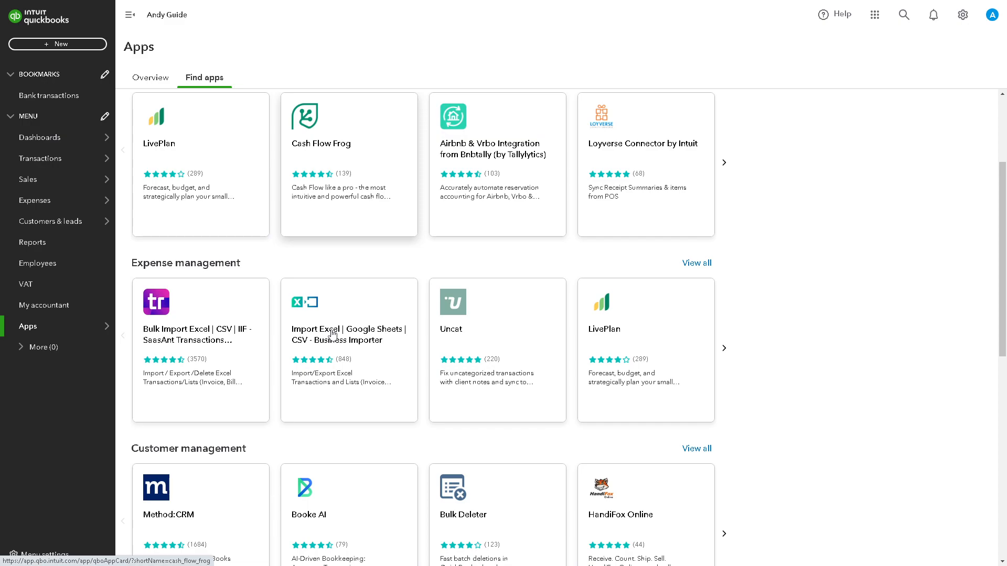
scroll(down, 3)
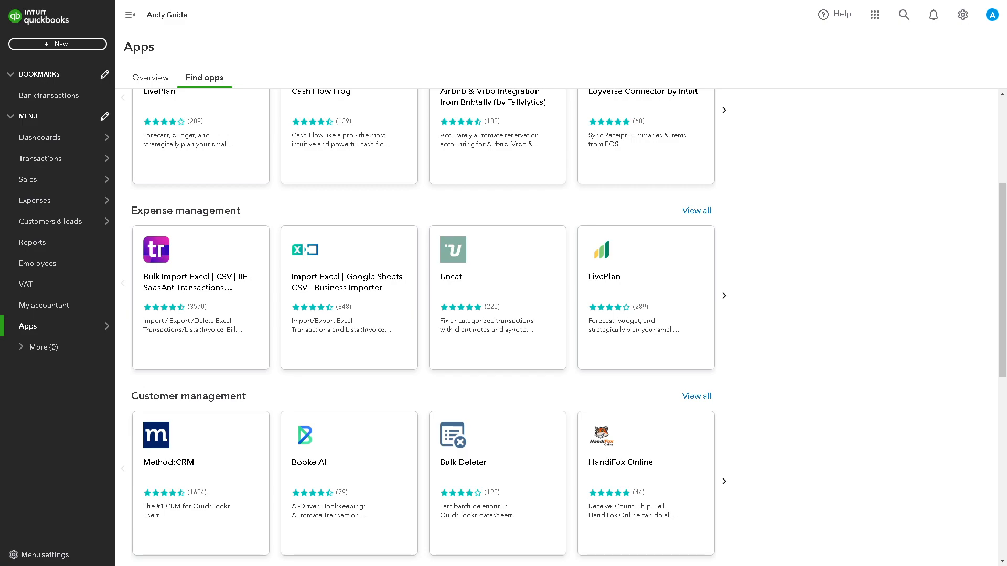
mouse_move(959, 347)
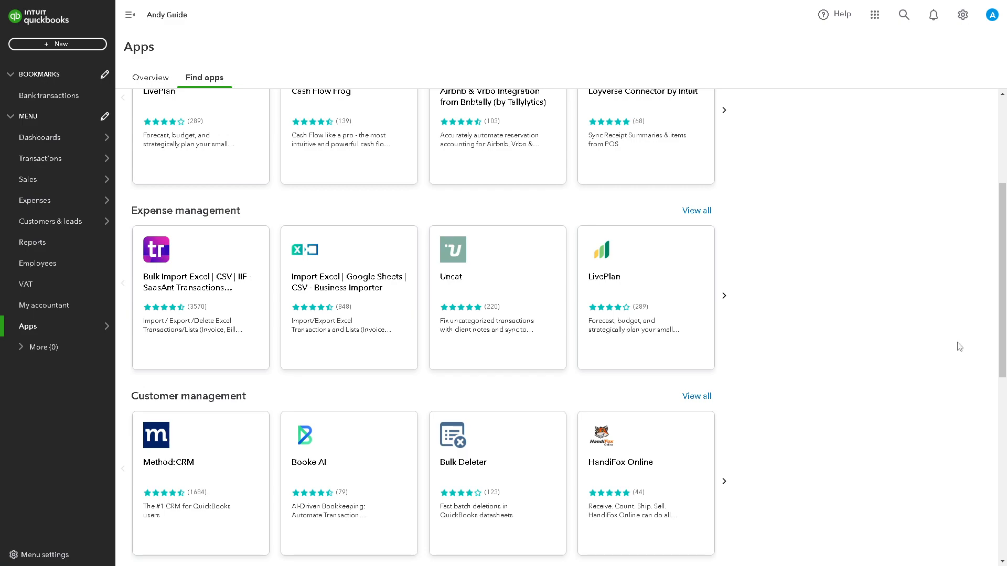
scroll(down, 3)
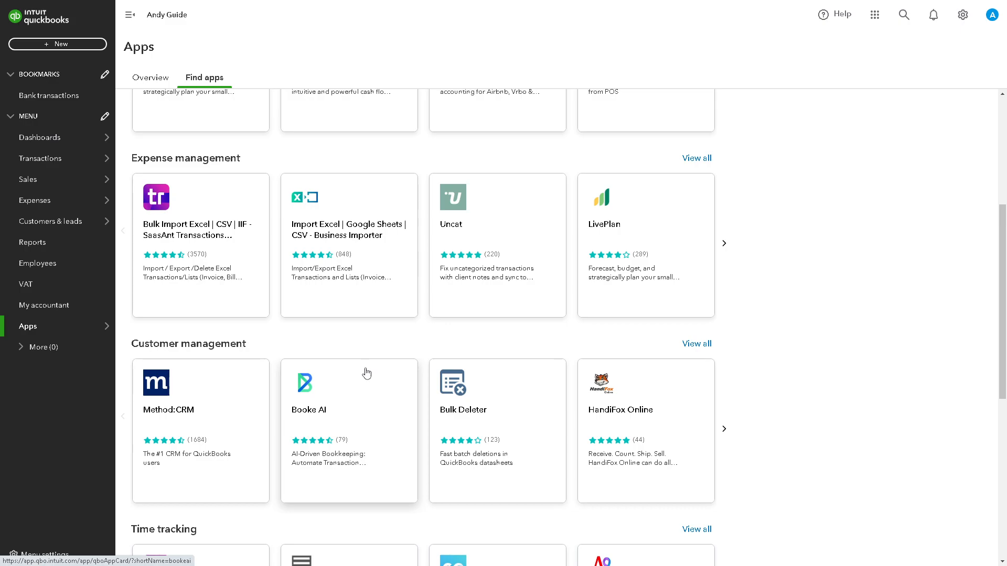
Scroll the Find apps listing past Customer management, Time tracking and Invoicing to Inventory Management and Data management.
scroll(down, 3)
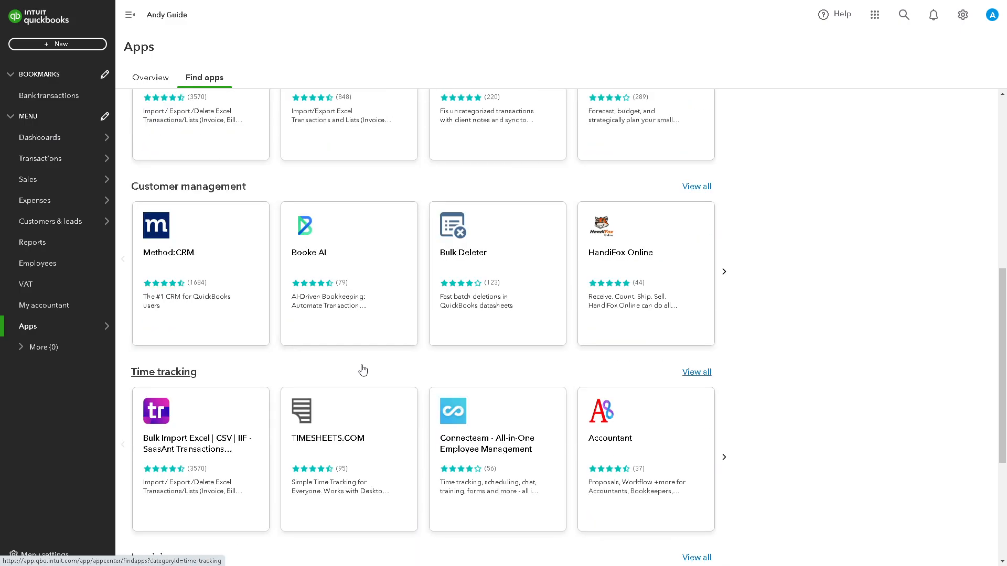
scroll(down, 3)
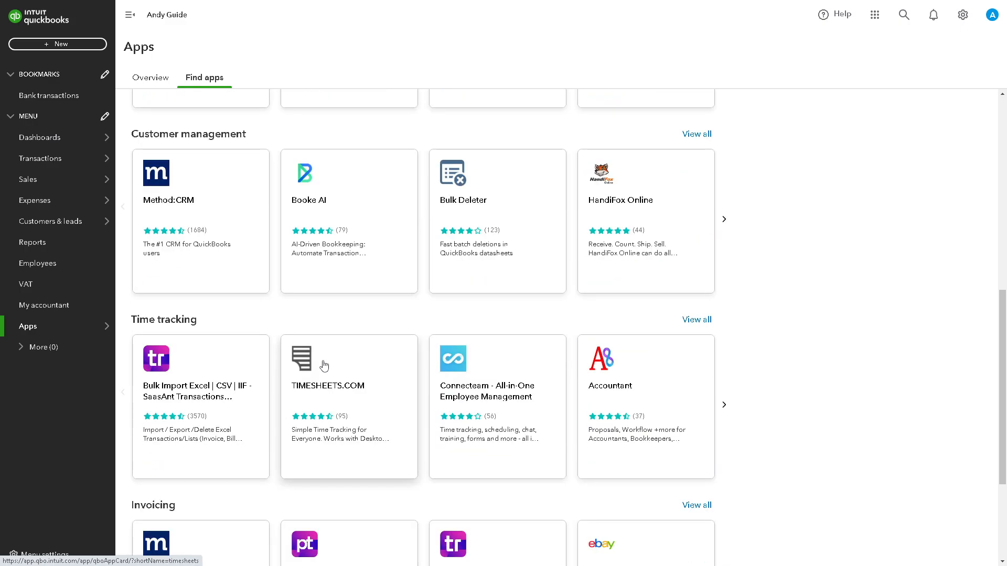
scroll(down, 3)
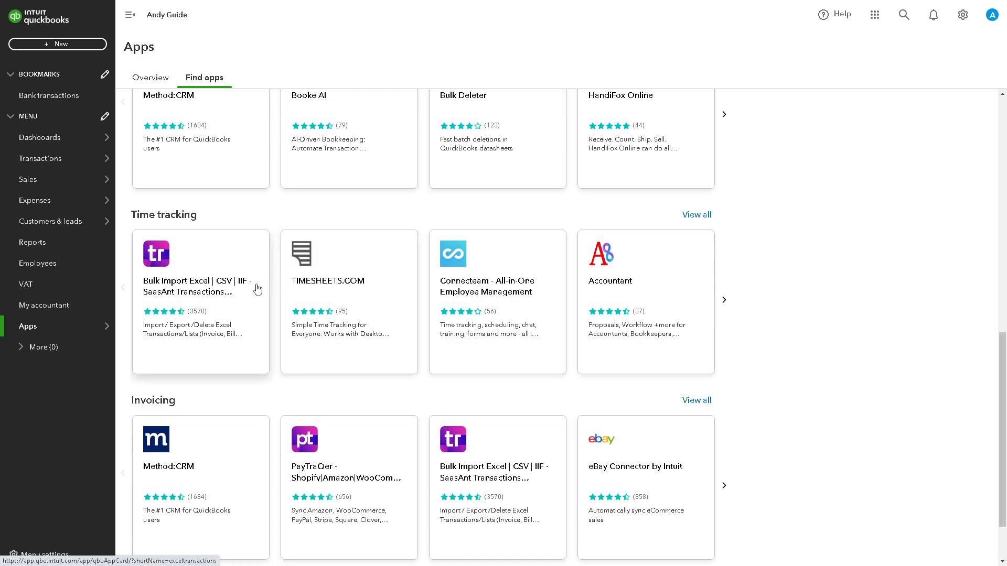
mouse_move(279, 256)
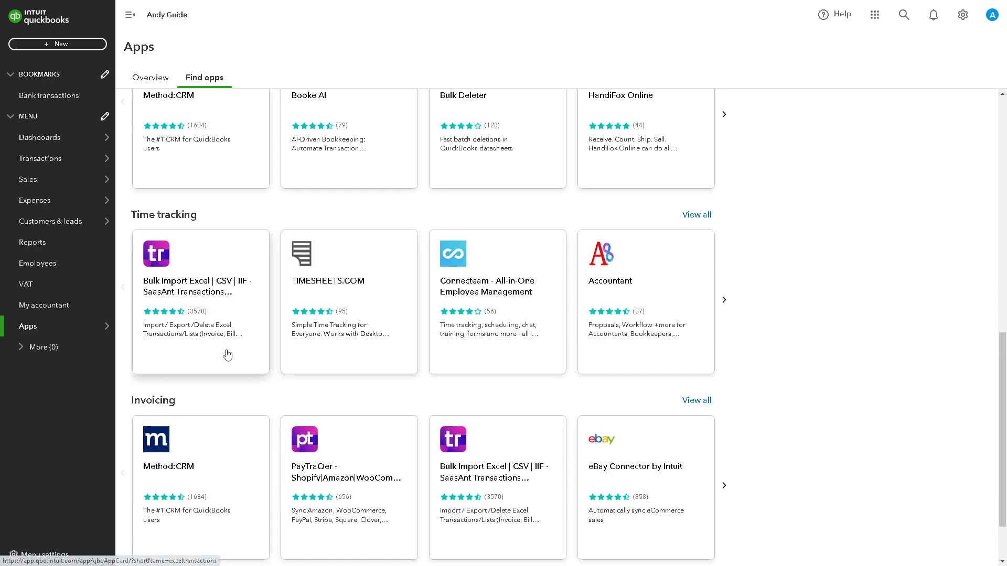
mouse_move(300, 377)
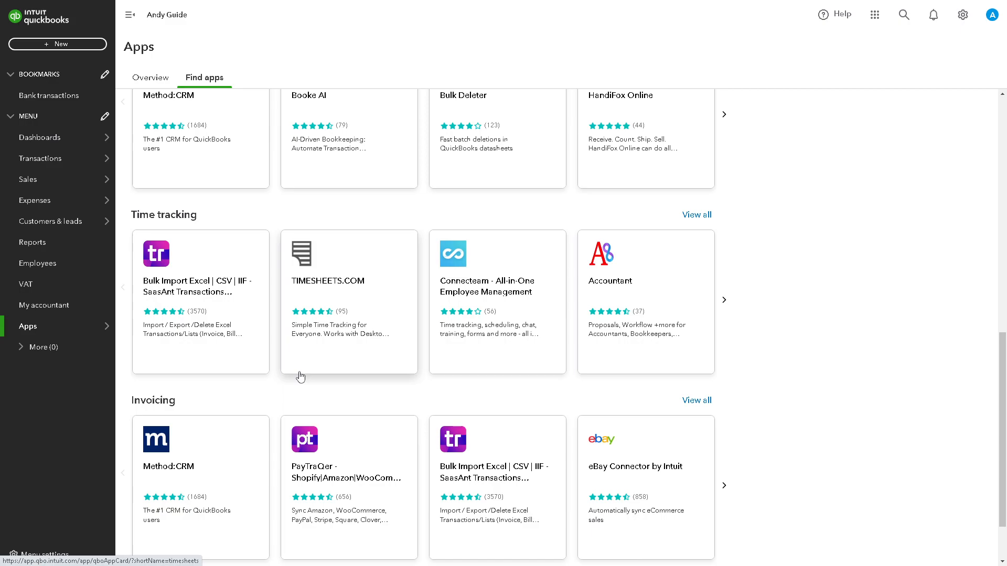
scroll(down, 3)
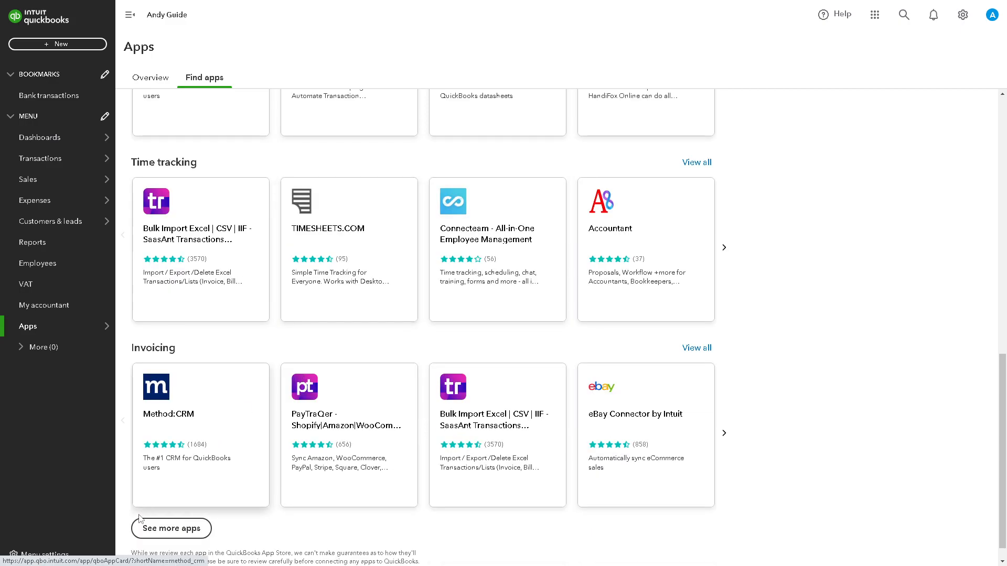
scroll(down, 3)
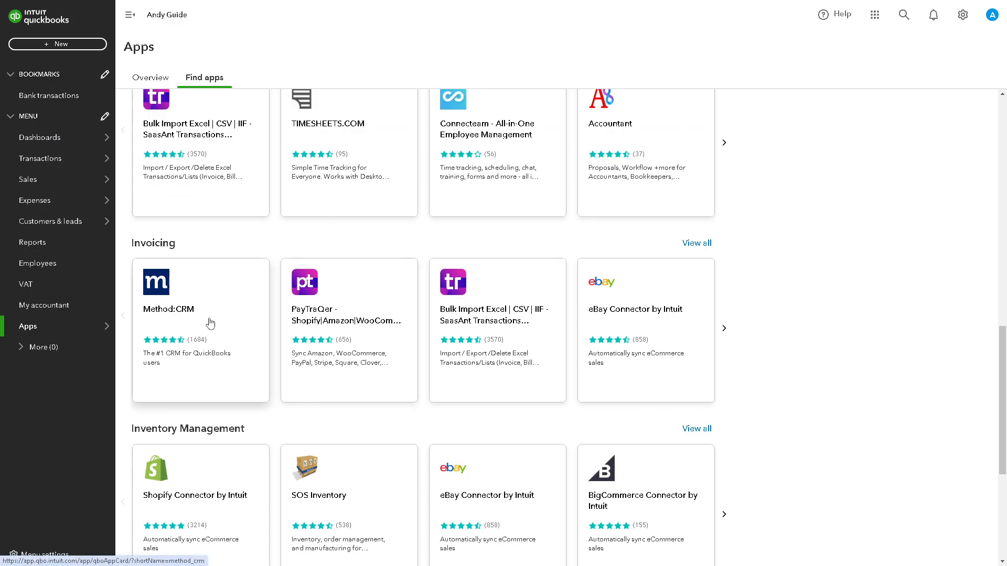
scroll(down, 3)
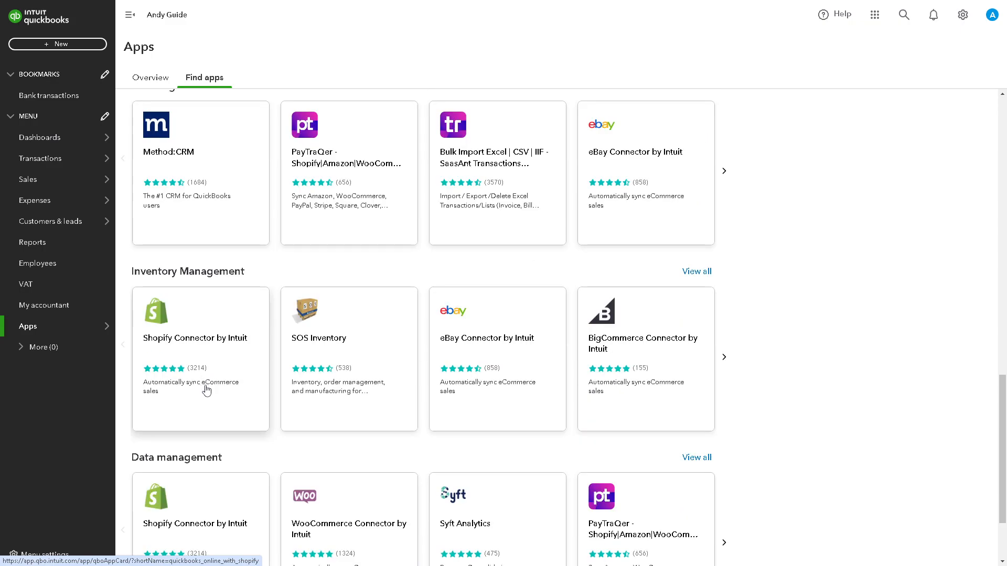
mouse_move(240, 384)
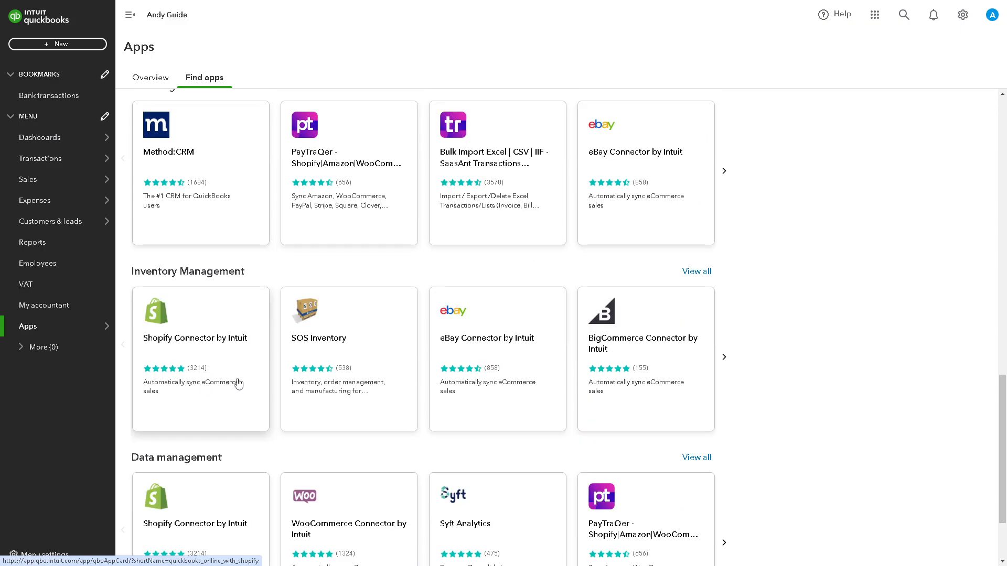
scroll(down, 3)
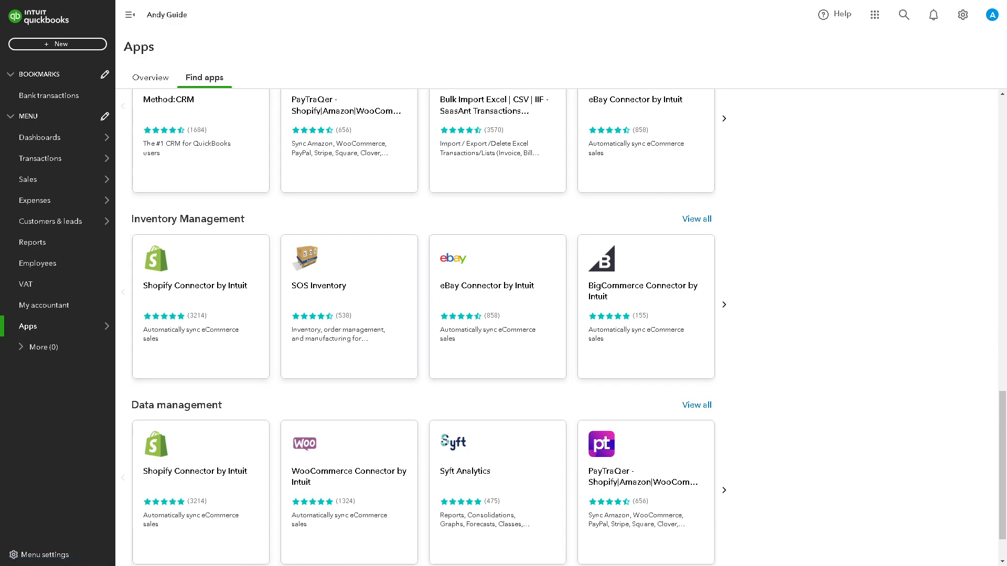
mouse_move(807, 314)
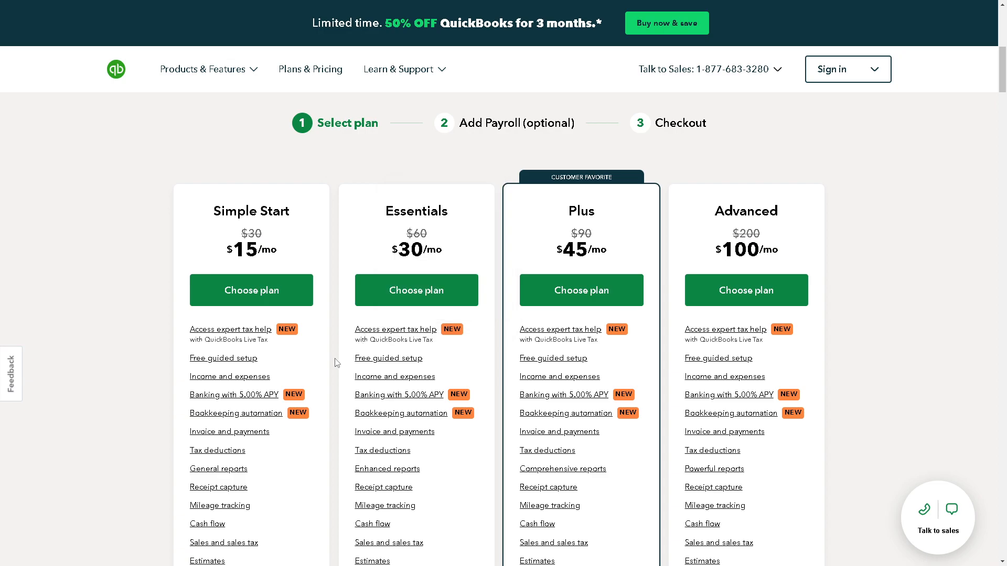
Scroll the Plans & Pricing page to the Simple Start, Essentials, Plus and Advanced cards with discounted monthly prices.
scroll(down, 3)
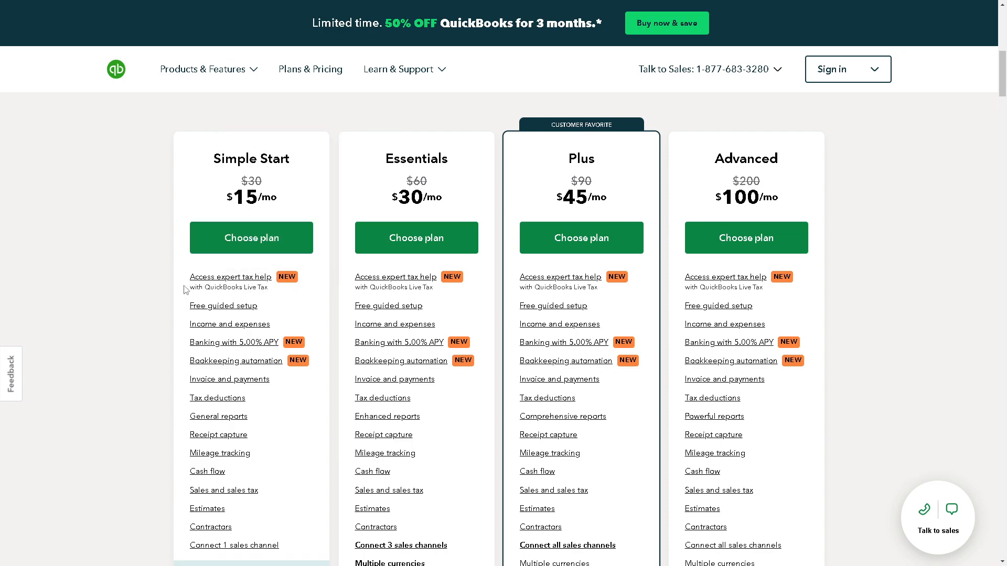
scroll(down, 3)
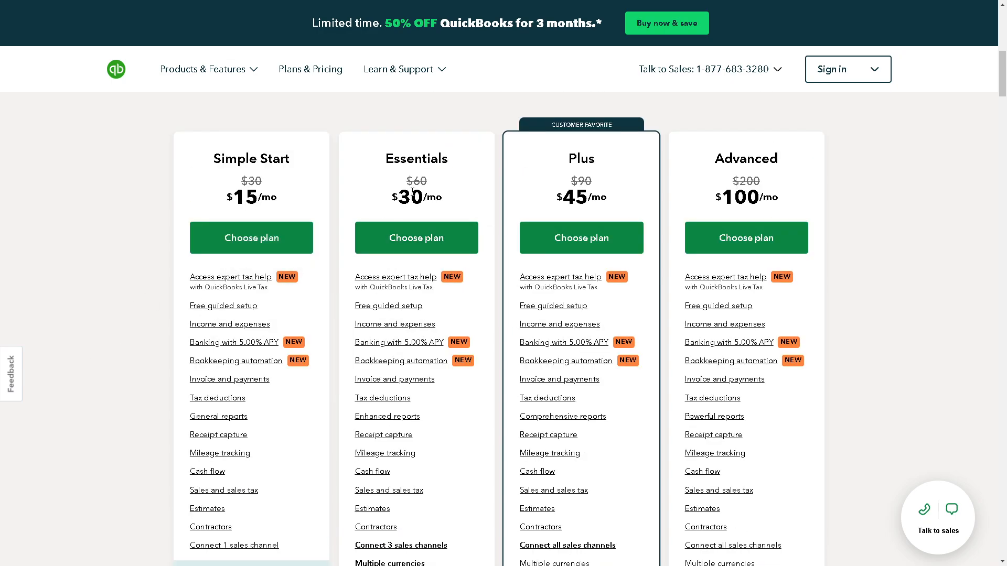
mouse_move(616, 173)
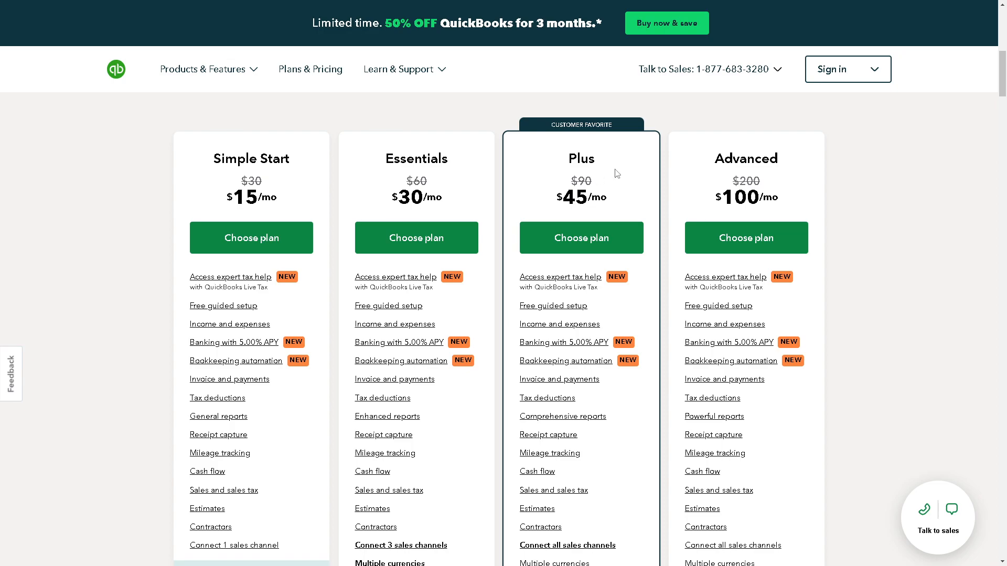
mouse_move(606, 178)
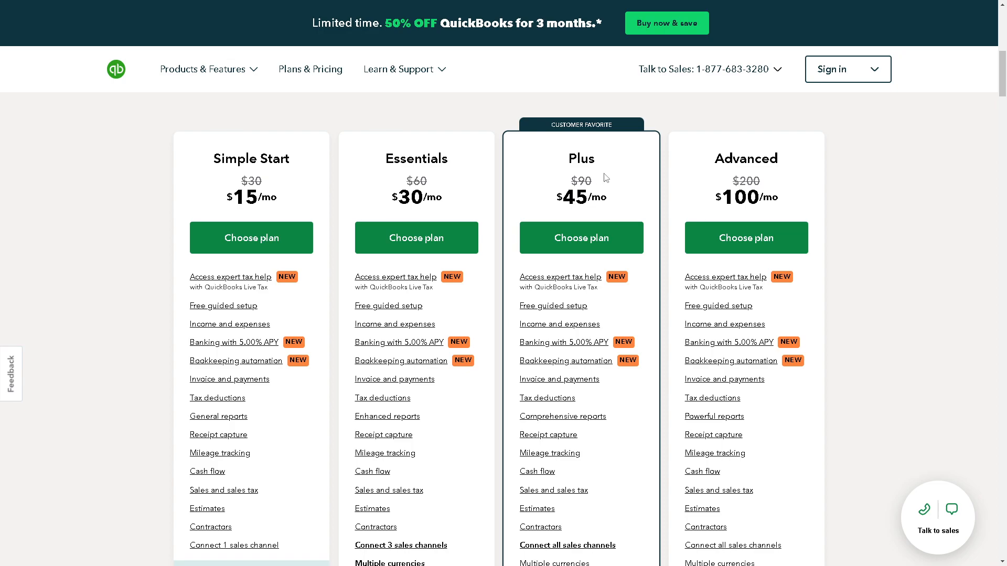
mouse_move(576, 200)
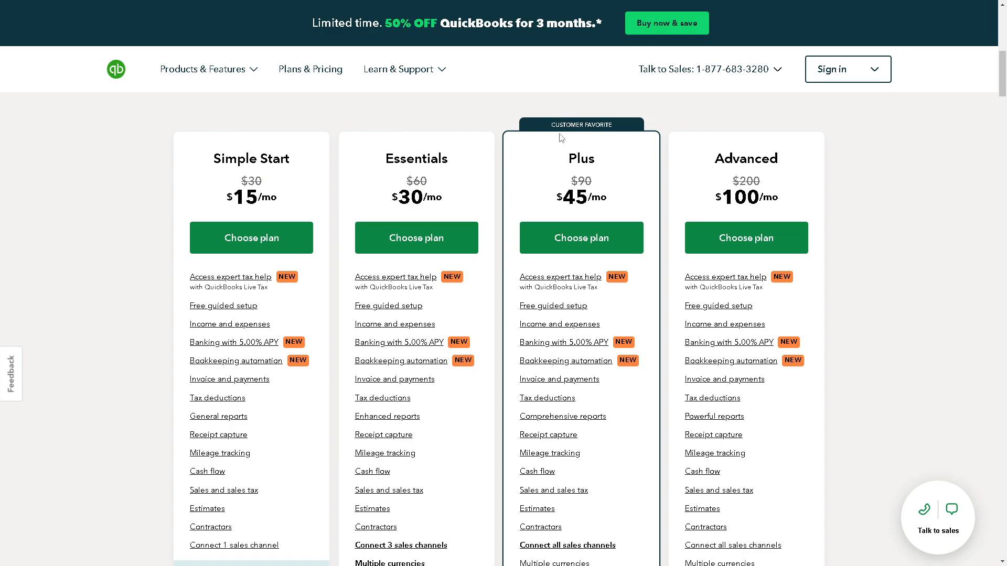
Scroll the pricing page through each plan's feature list to the Live Assisted Bookkeeping add-on at $50/month.
scroll(down, 3)
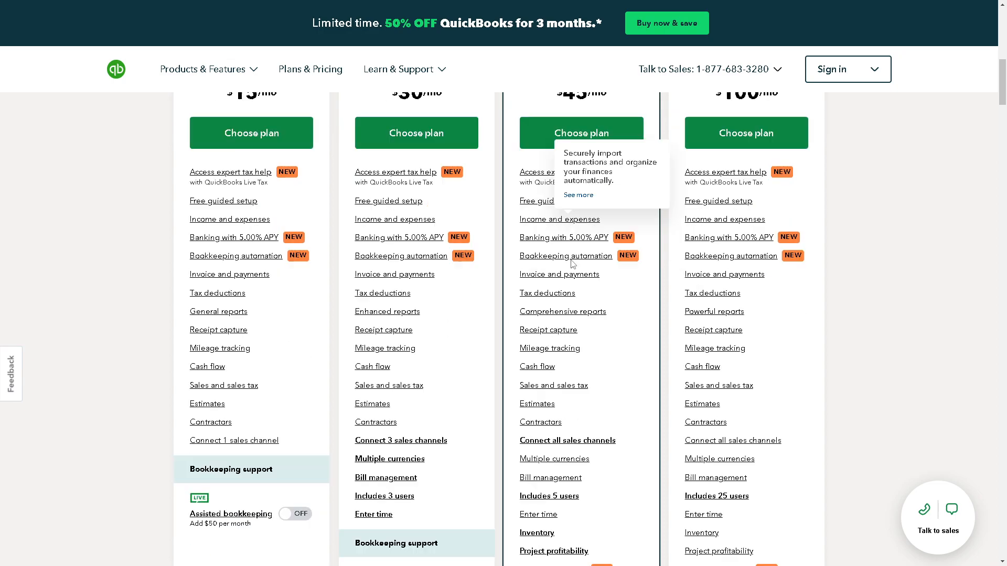
scroll(down, 3)
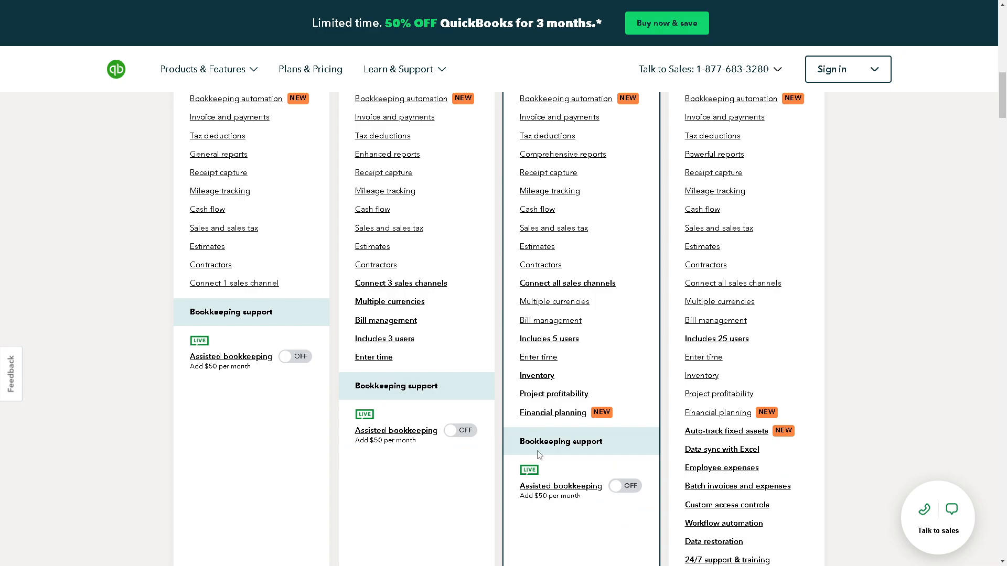
mouse_move(560, 485)
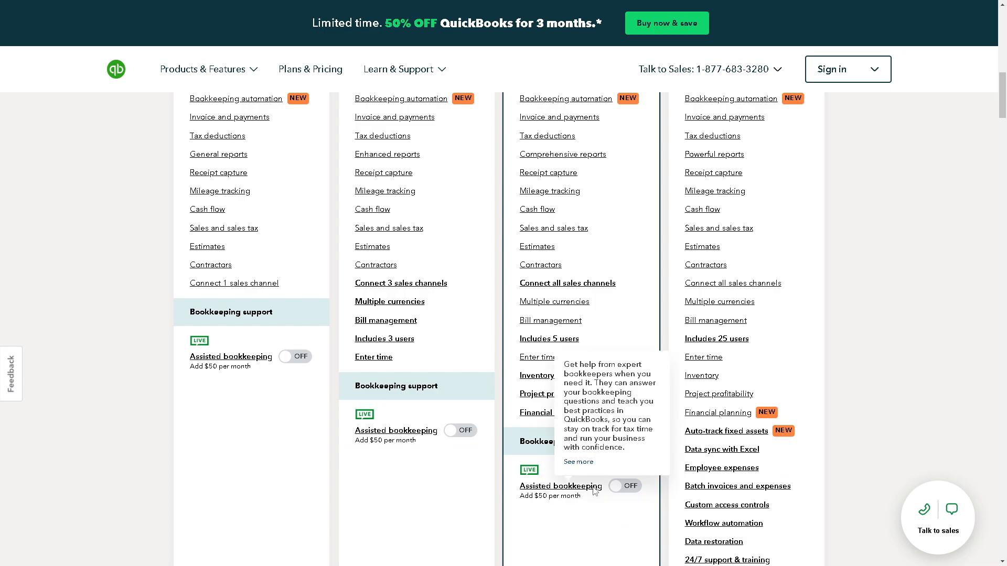
scroll(down, 3)
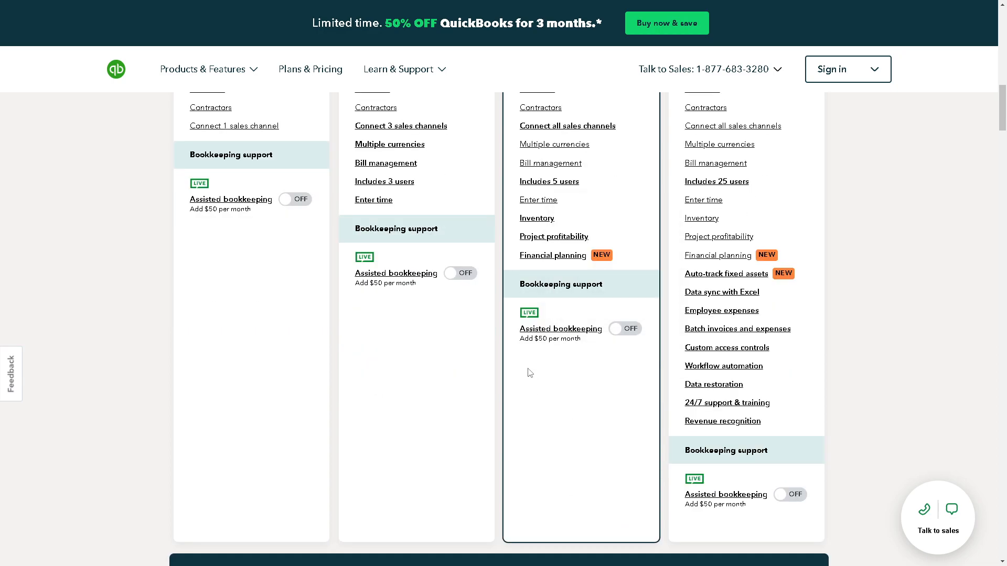
scroll(up, 3)
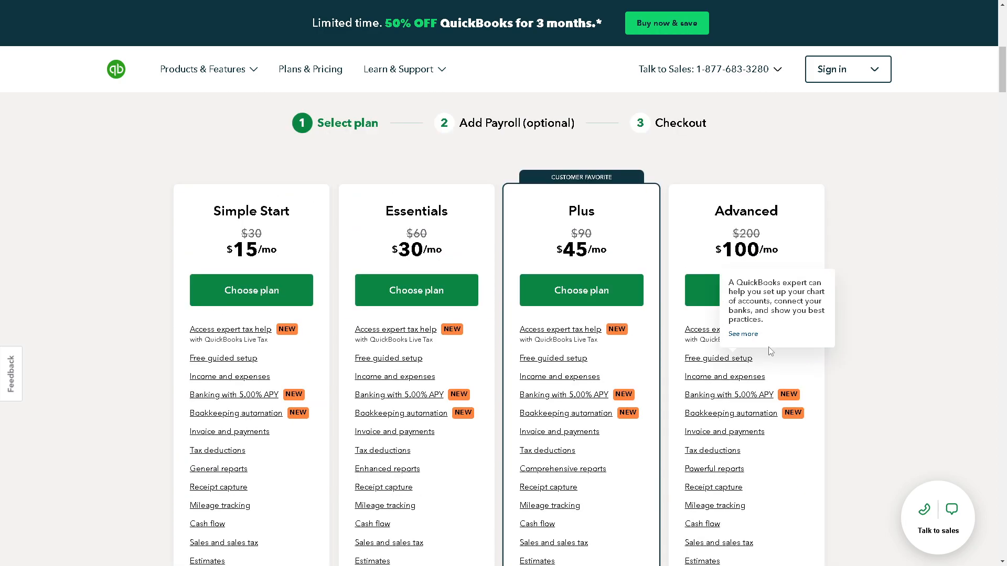
mouse_move(894, 285)
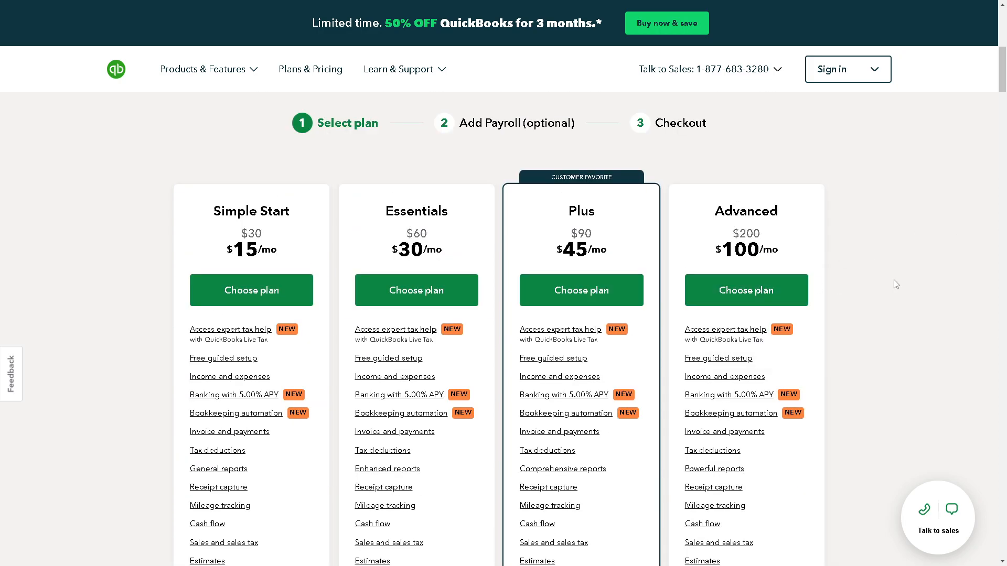
scroll(down, 3)
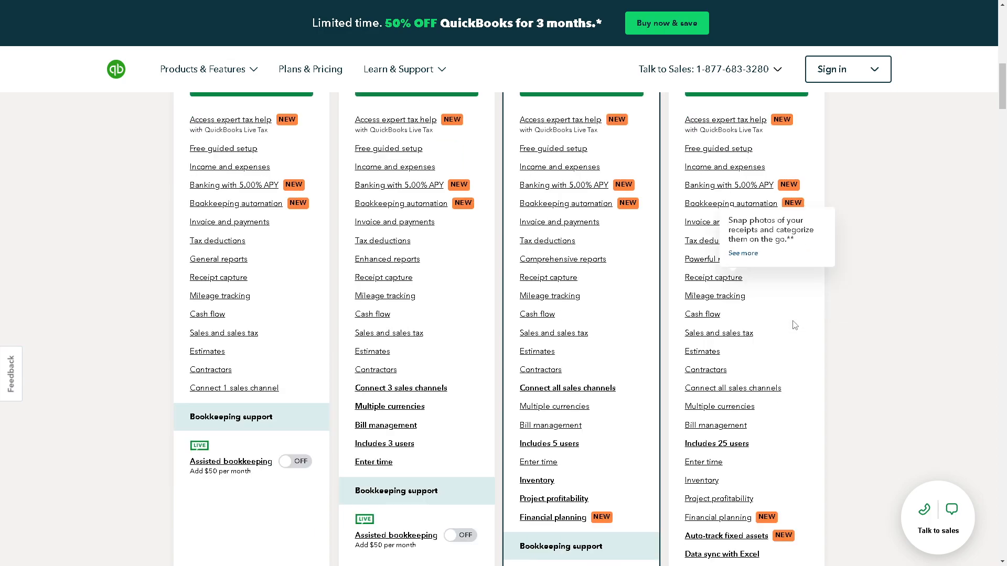
scroll(down, 3)
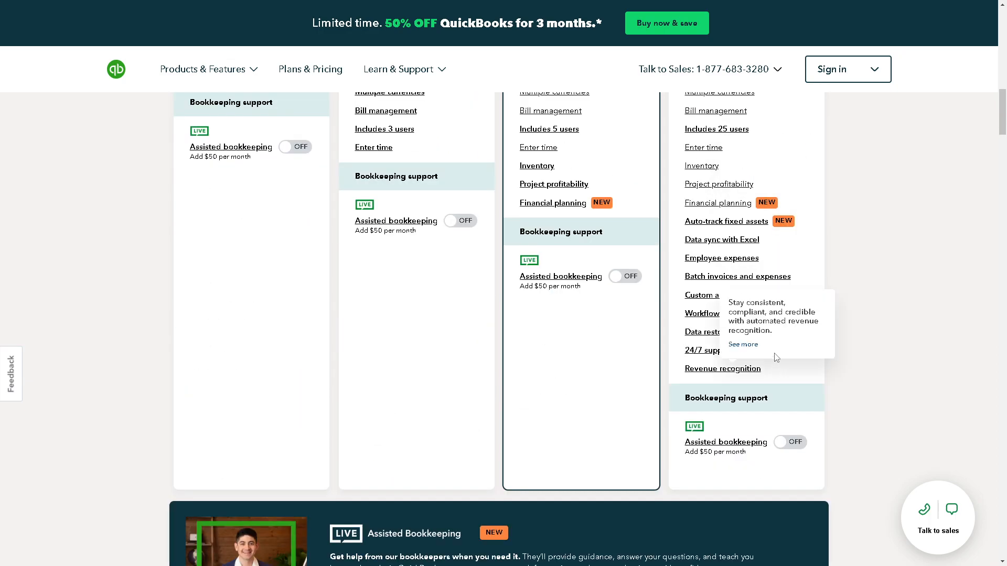
scroll(down, 3)
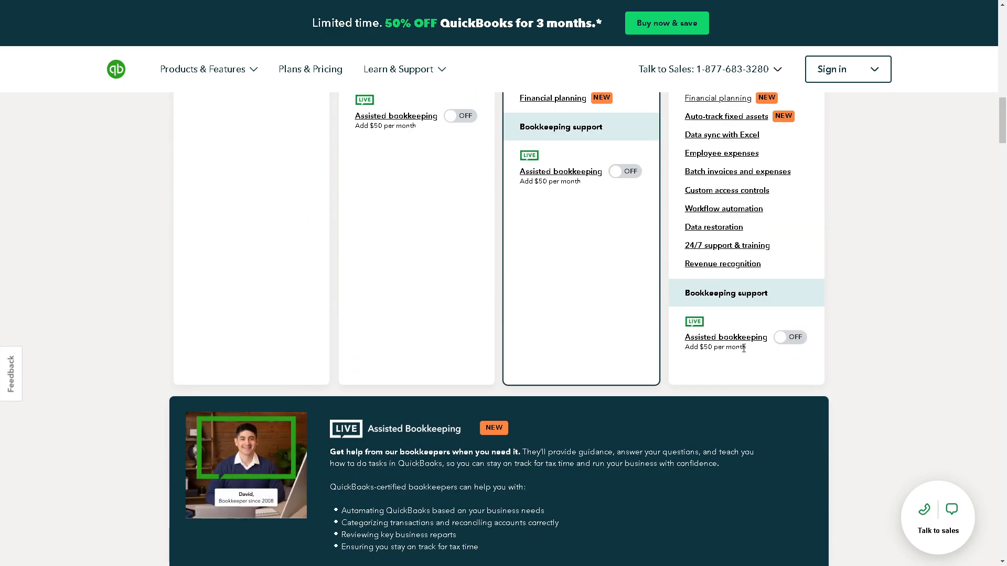
scroll(down, 3)
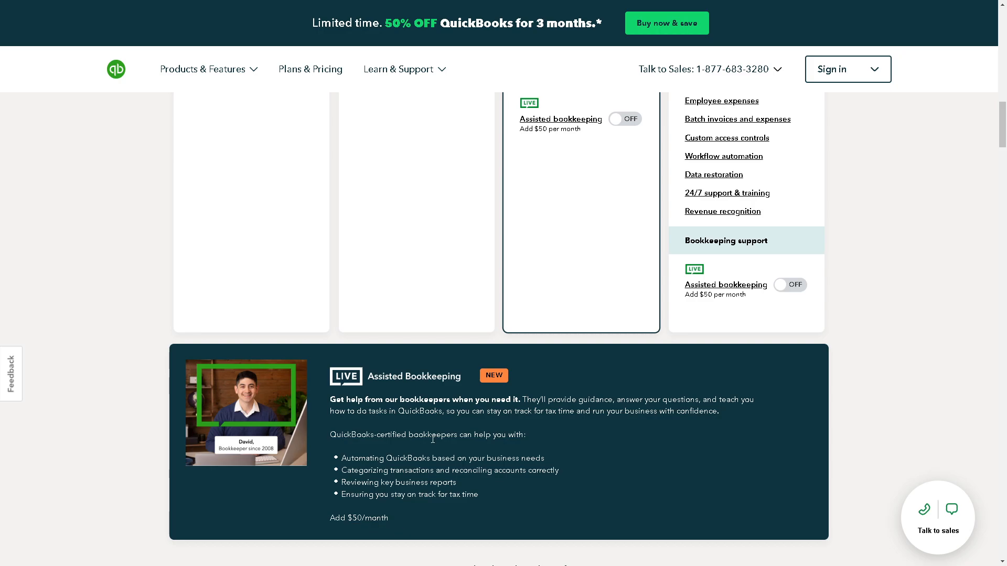
mouse_move(366, 466)
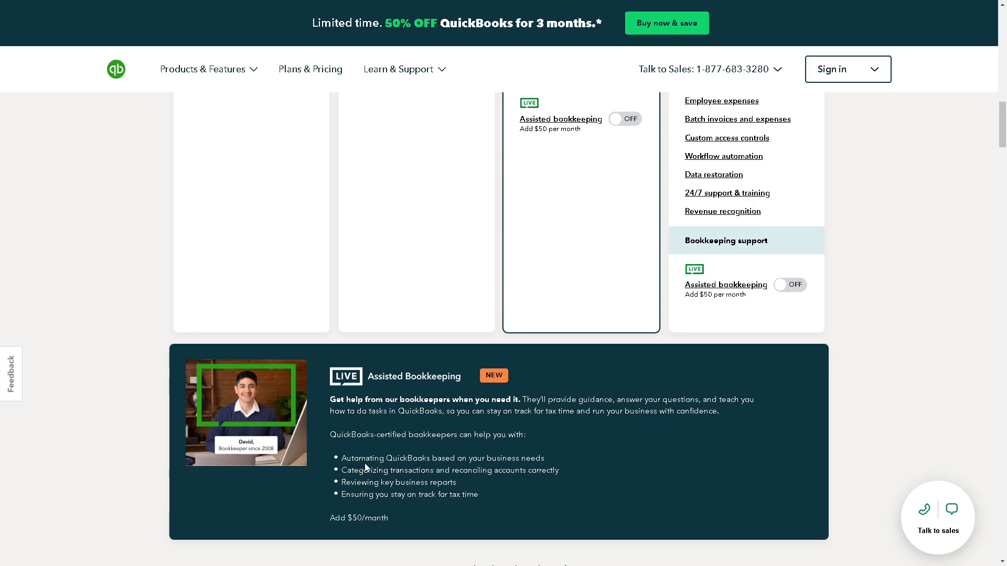
mouse_move(501, 461)
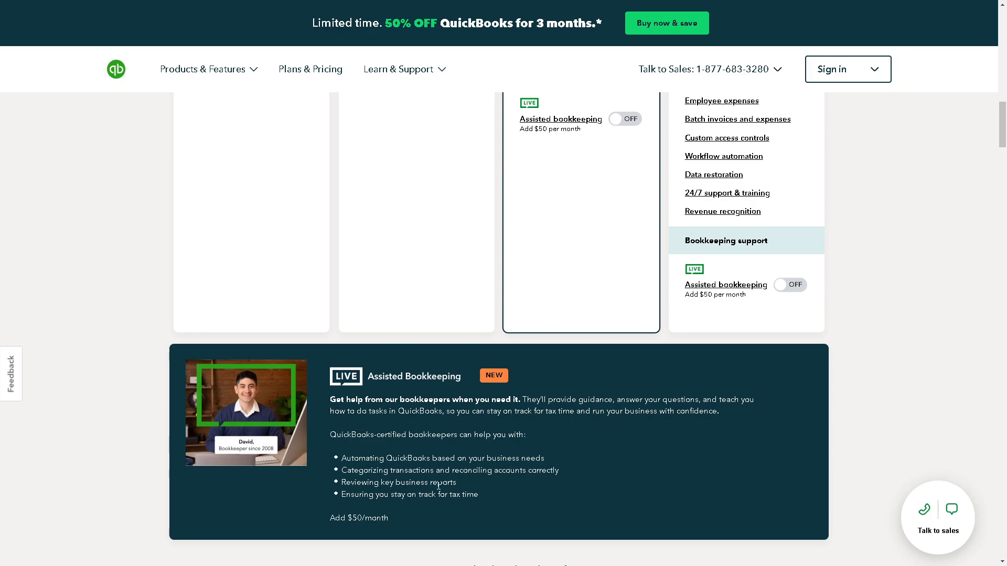
mouse_move(945, 469)
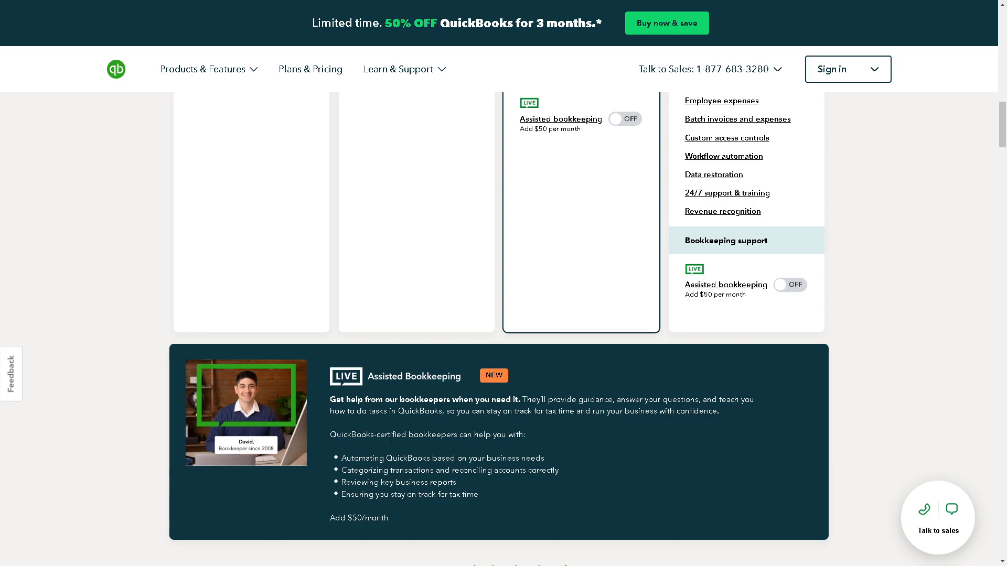
mouse_move(962, 478)
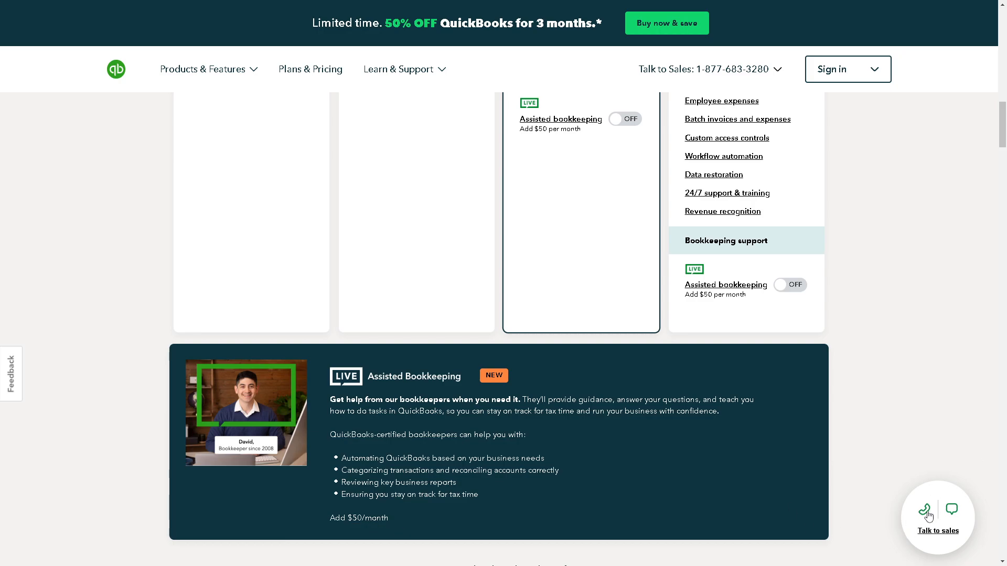
mouse_move(960, 520)
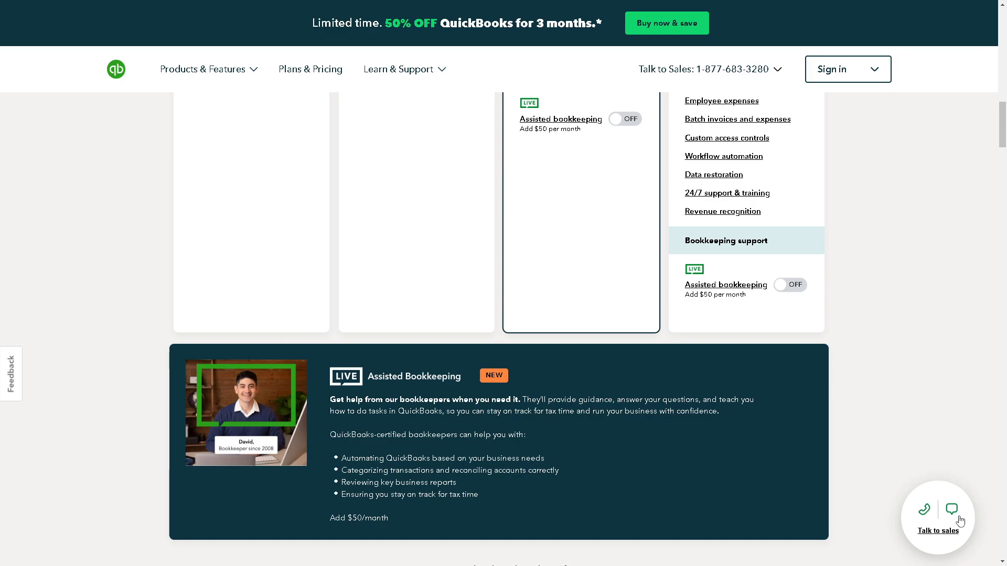
Open the Talk to sales How can we help? panel and select the sales phone number.
click(937, 517)
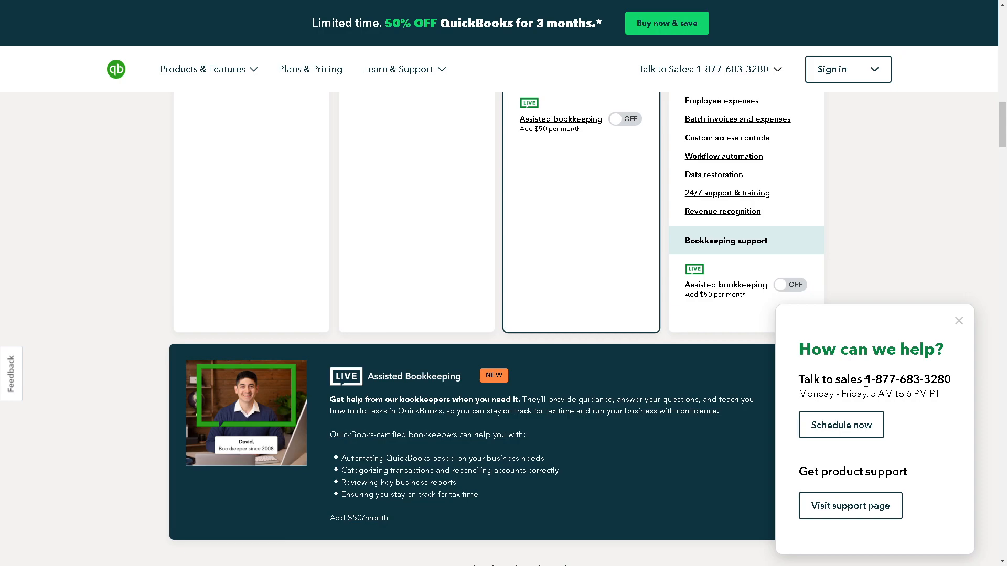
drag(866, 380, 951, 379)
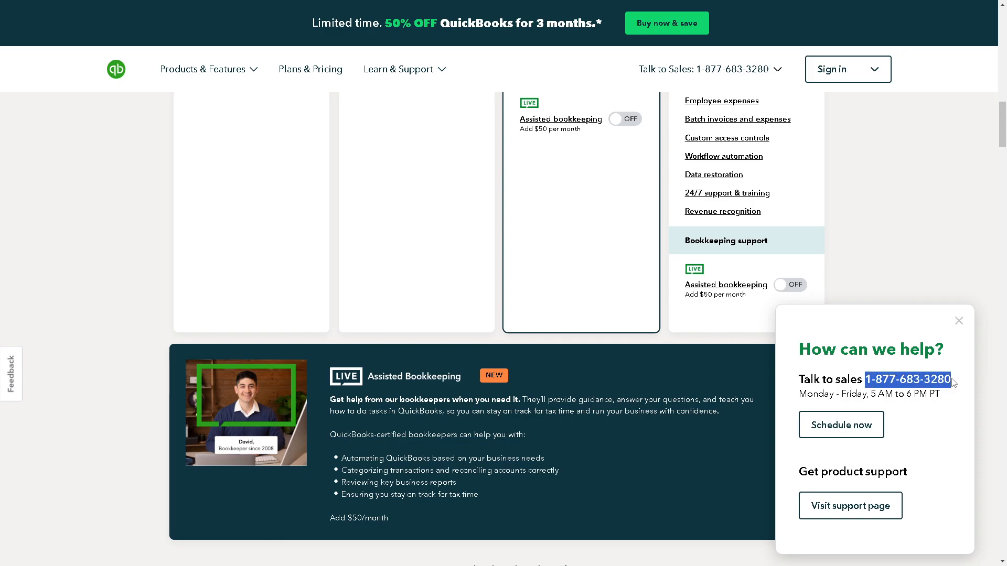
mouse_move(919, 430)
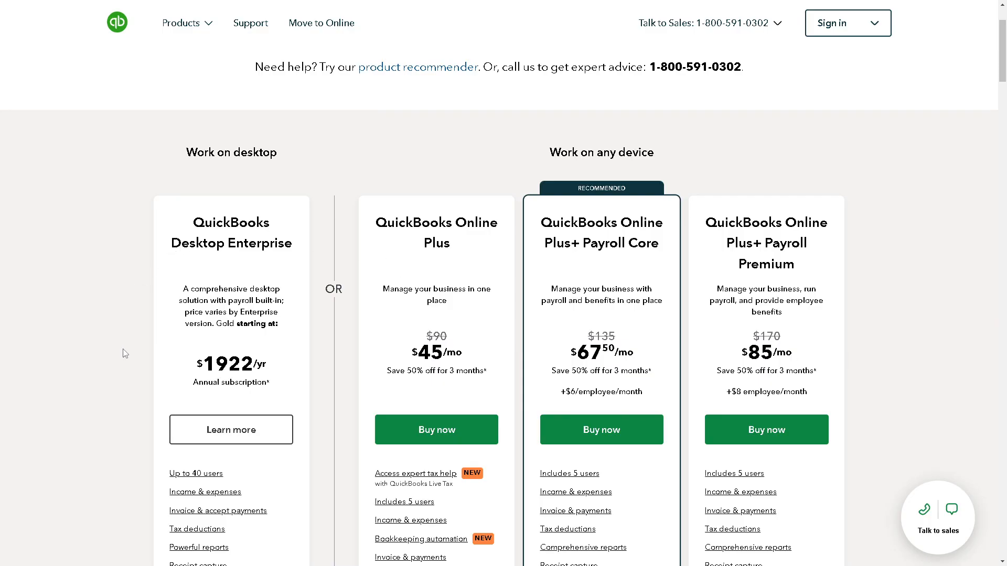
mouse_move(220, 310)
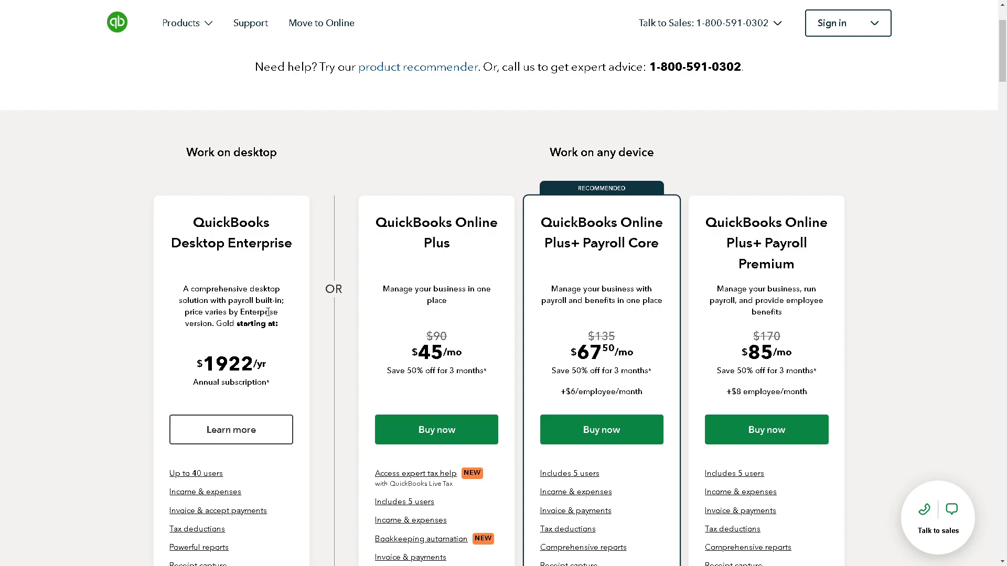
mouse_move(280, 330)
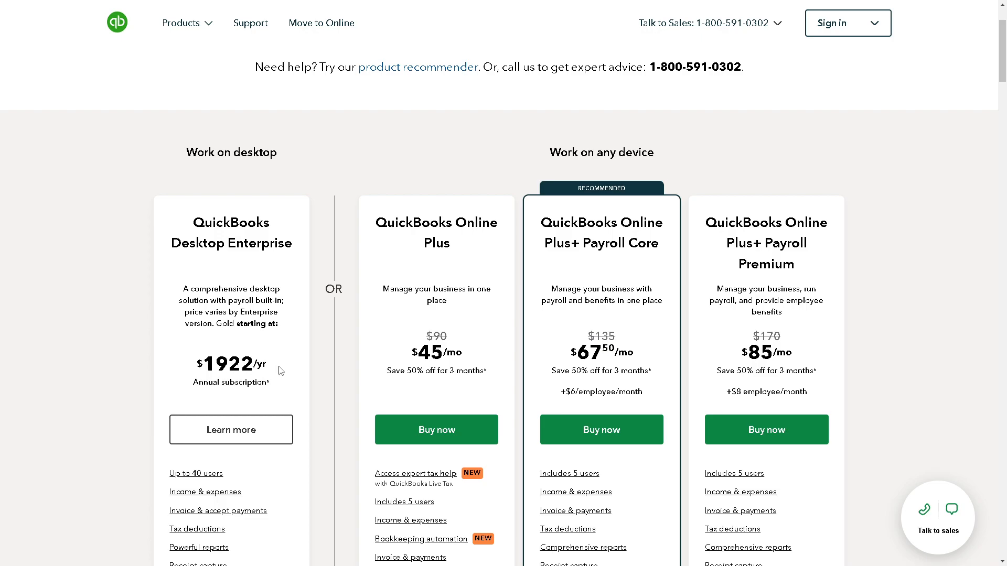
mouse_move(381, 251)
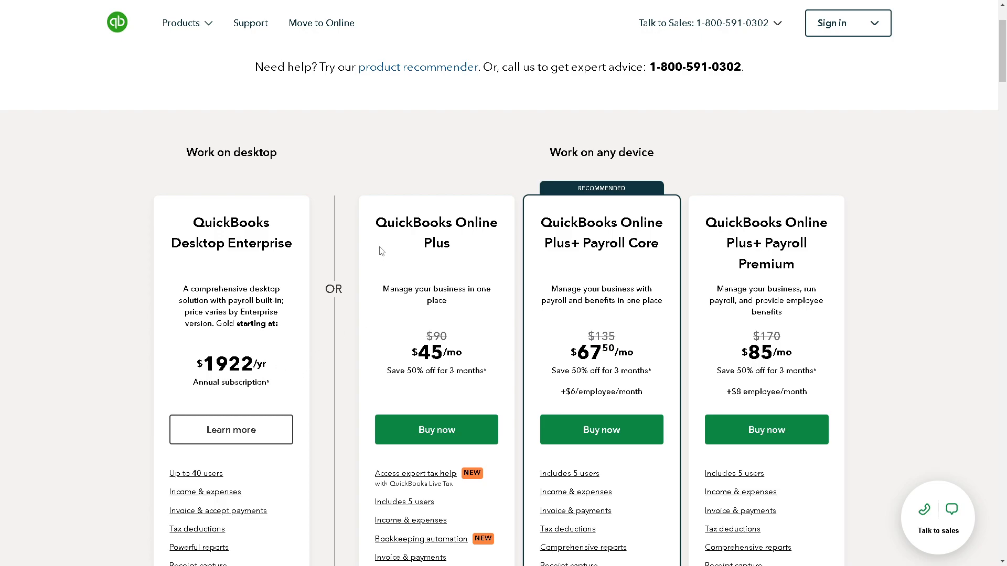
Scroll the pricing page from the Desktop Enterprise and Online plan cards down into their feature lists.
scroll(down, 3)
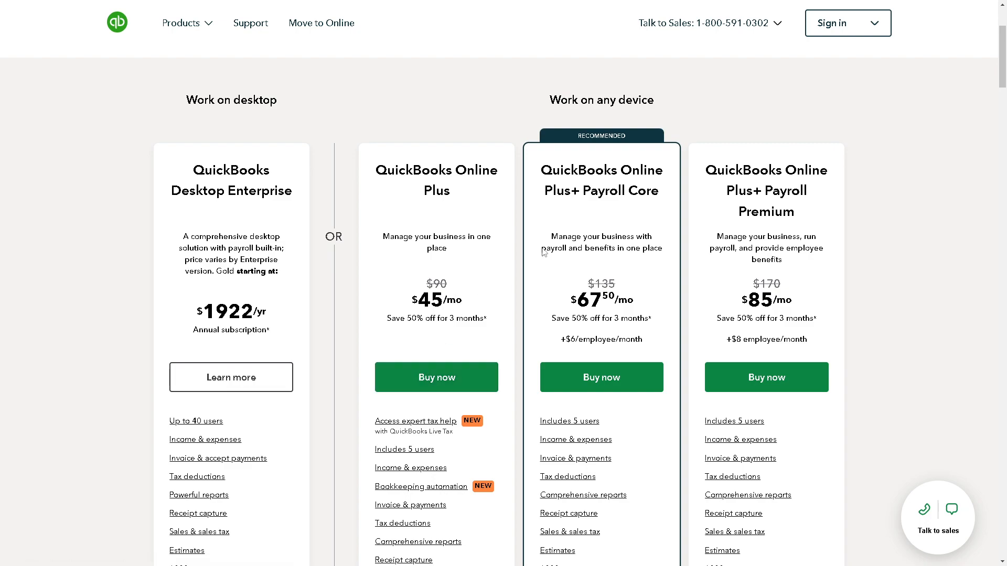
mouse_move(564, 205)
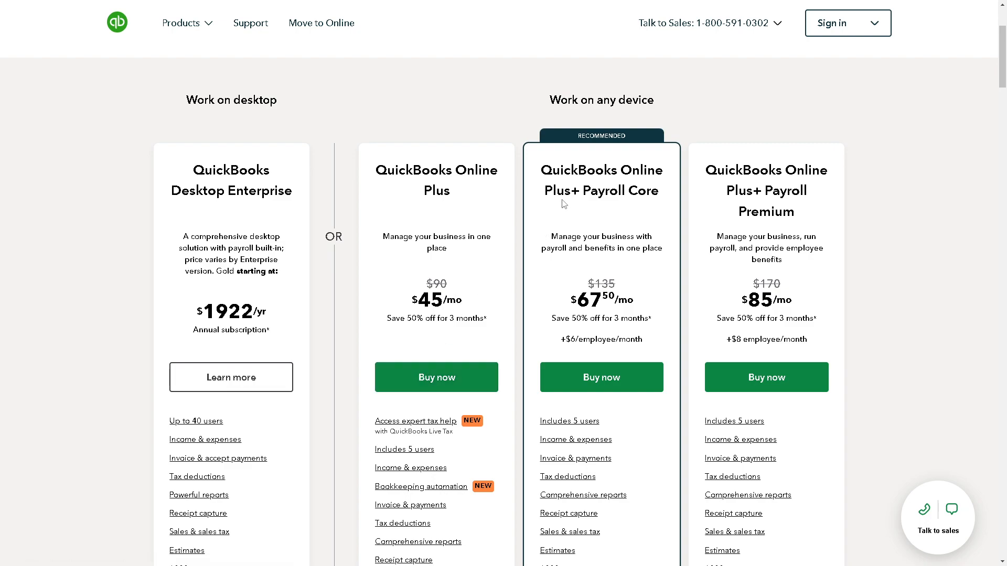
mouse_move(551, 115)
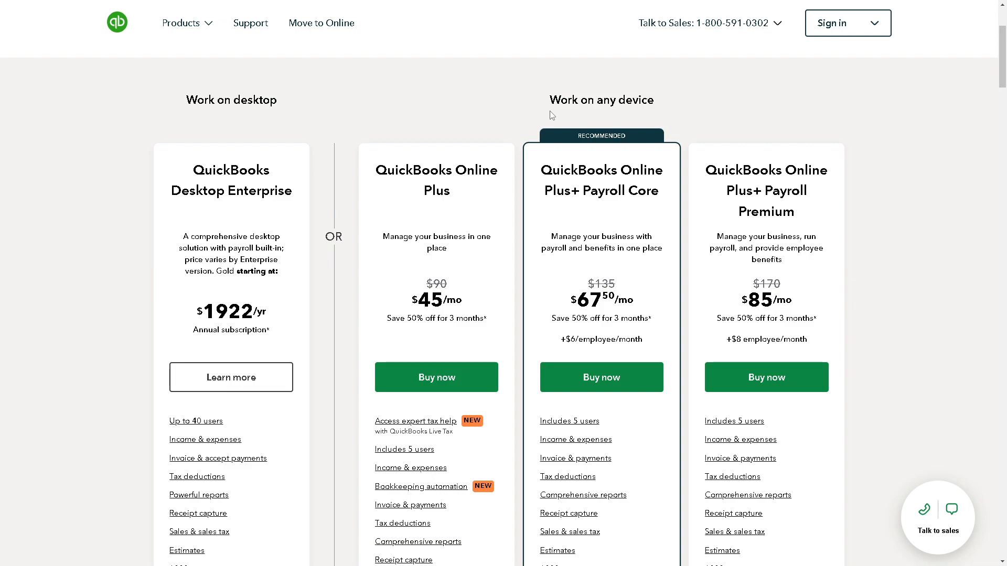
mouse_move(548, 183)
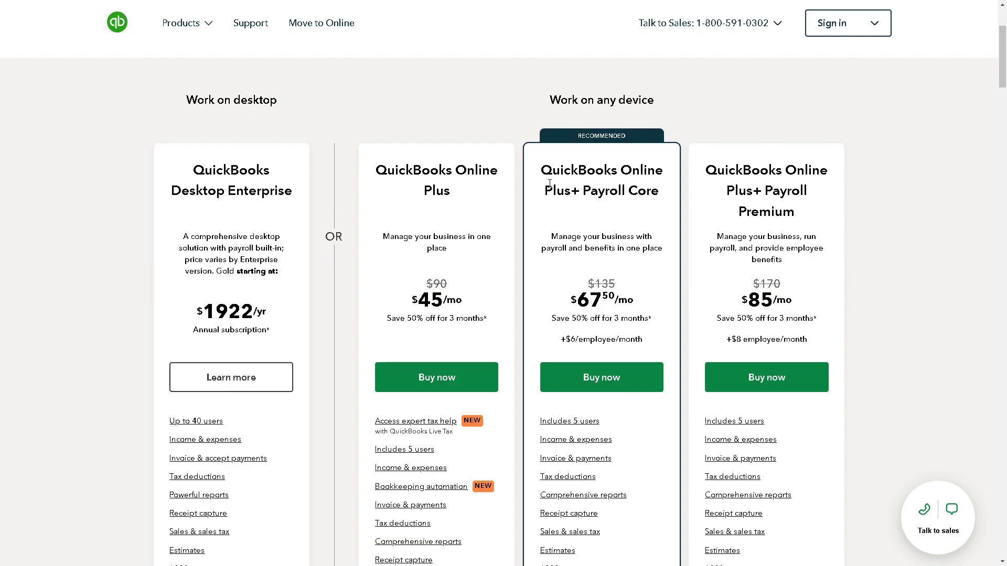
mouse_move(602, 203)
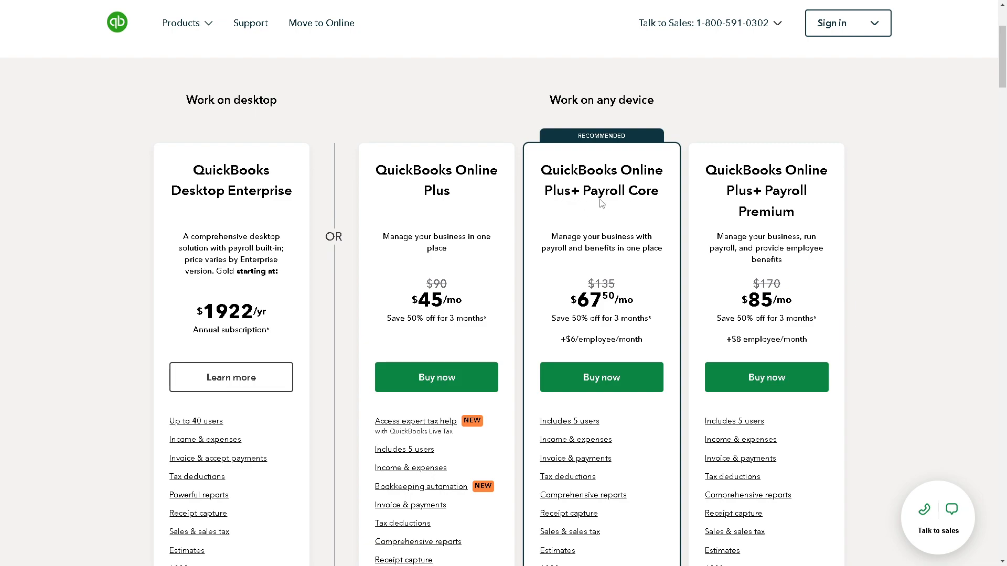
mouse_move(607, 322)
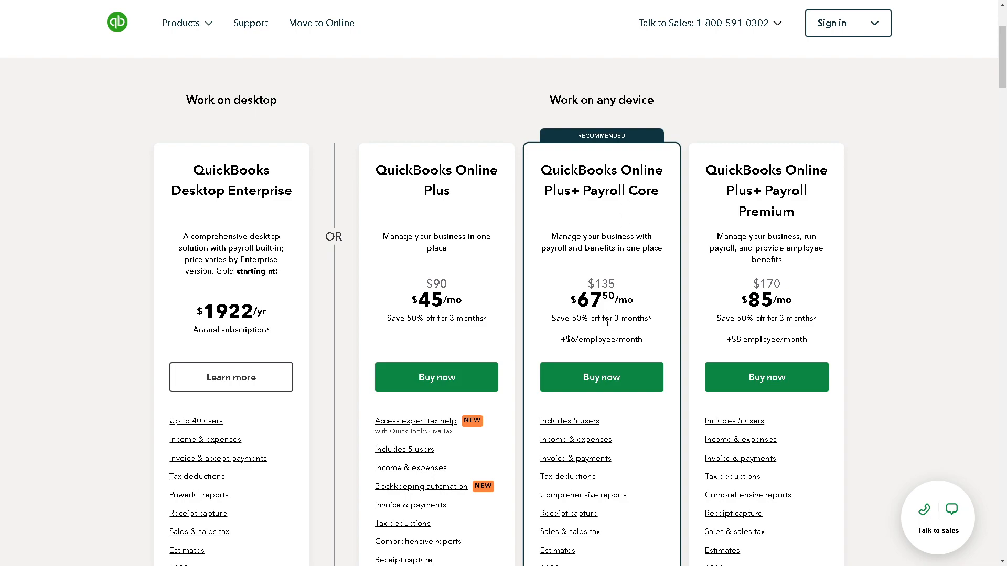
mouse_move(699, 232)
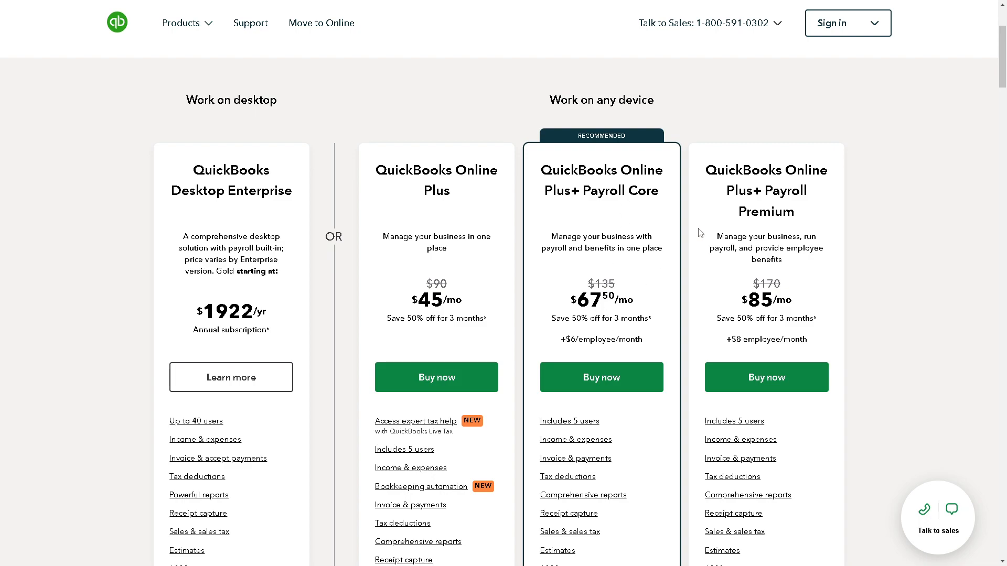
mouse_move(754, 196)
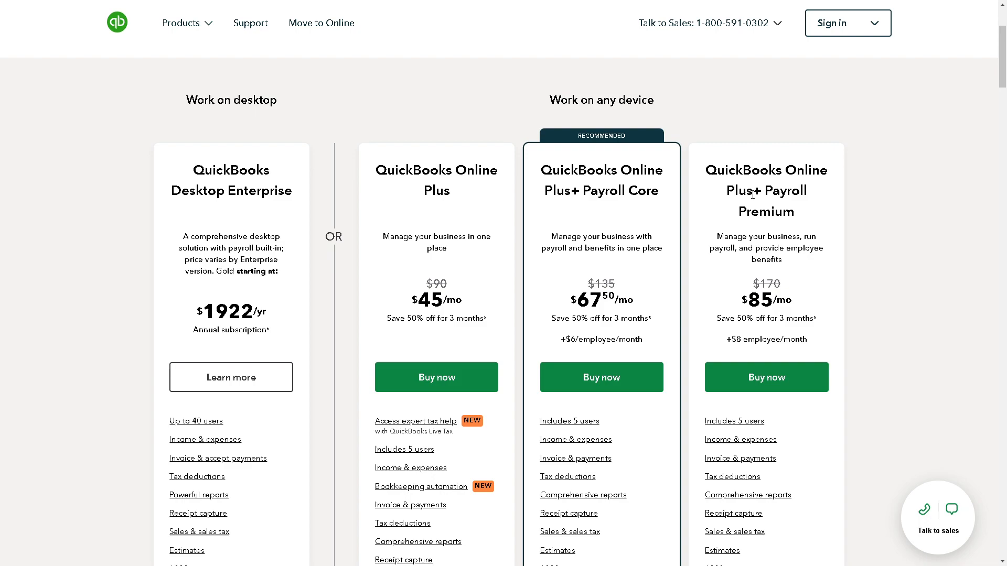
mouse_move(771, 260)
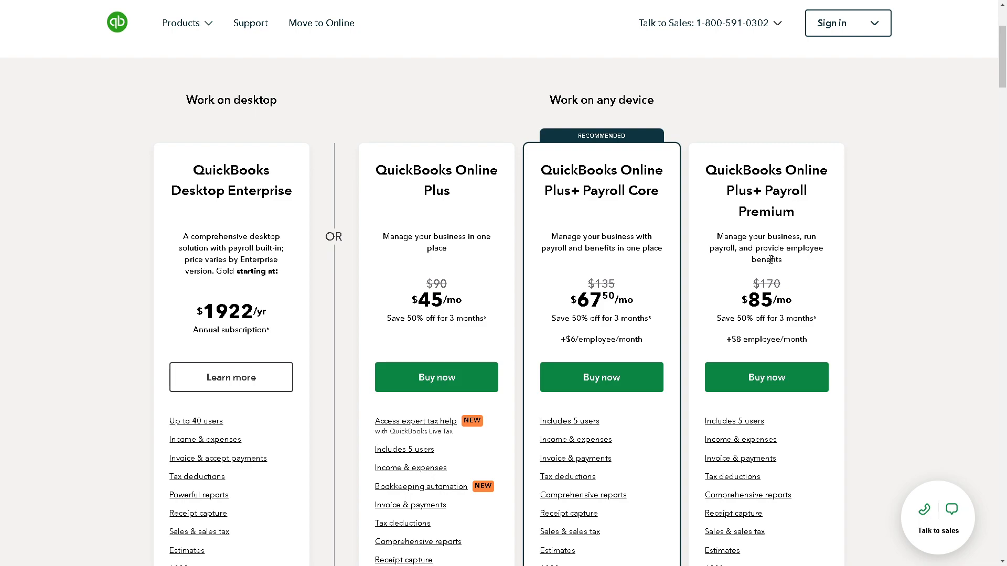
mouse_move(814, 259)
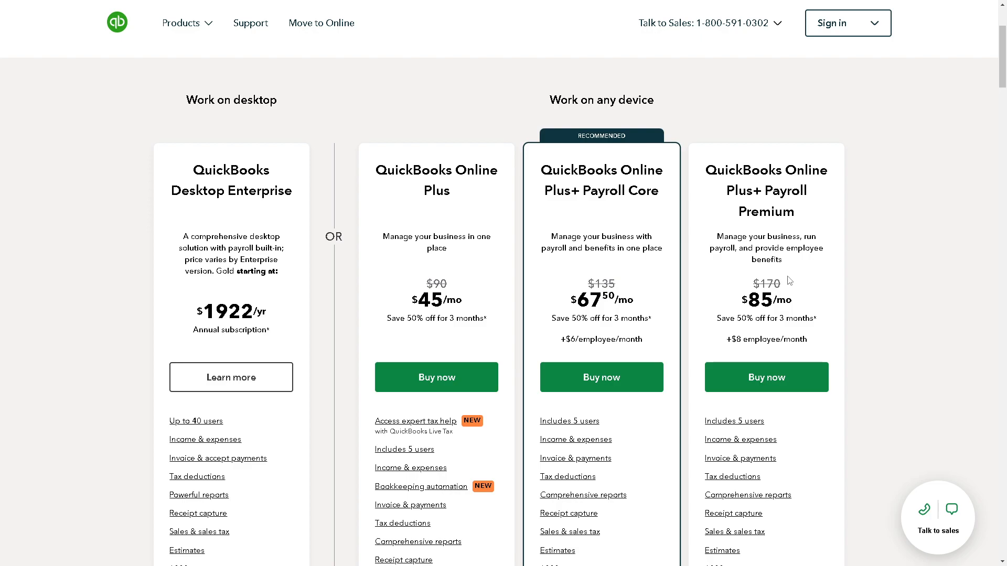
scroll(down, 3)
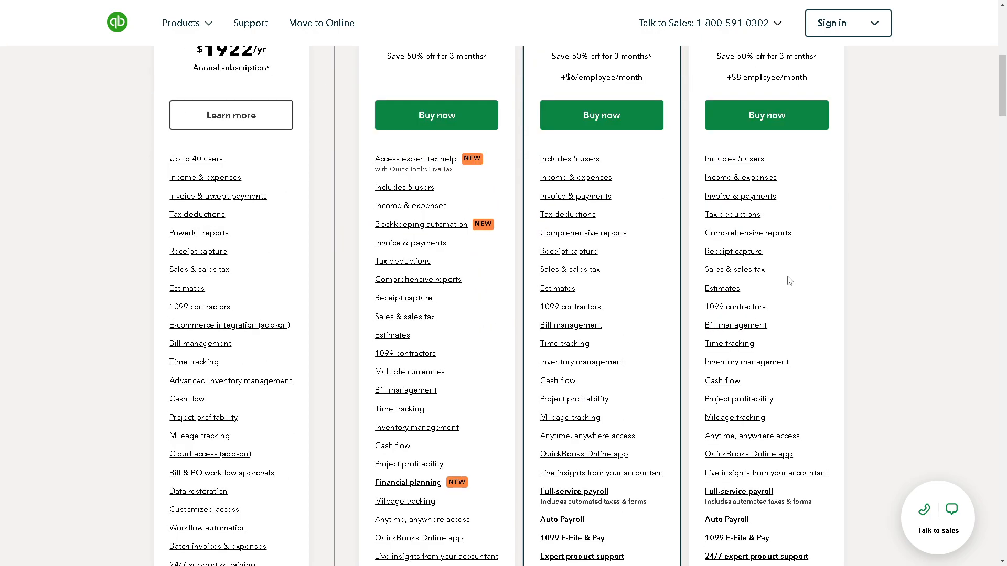
Scroll through the plan feature lists down to the Important offers, pricing details and disclaimers section.
scroll(down, 3)
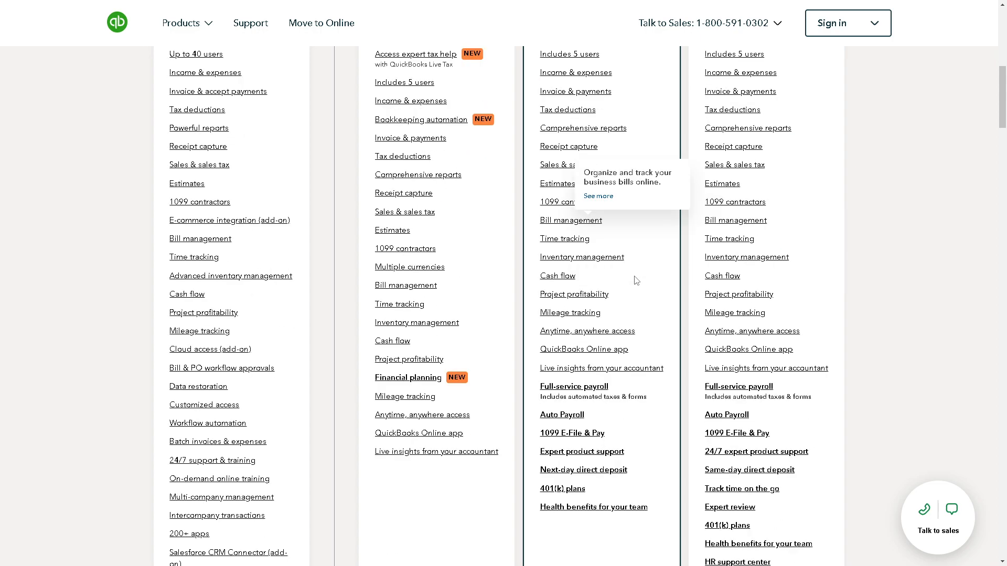
scroll(up, 3)
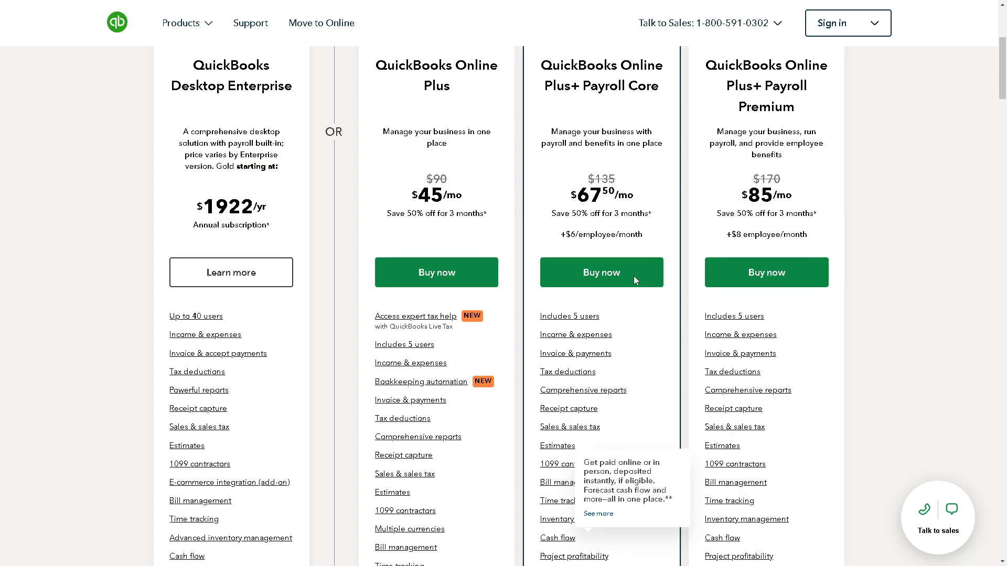
scroll(down, 3)
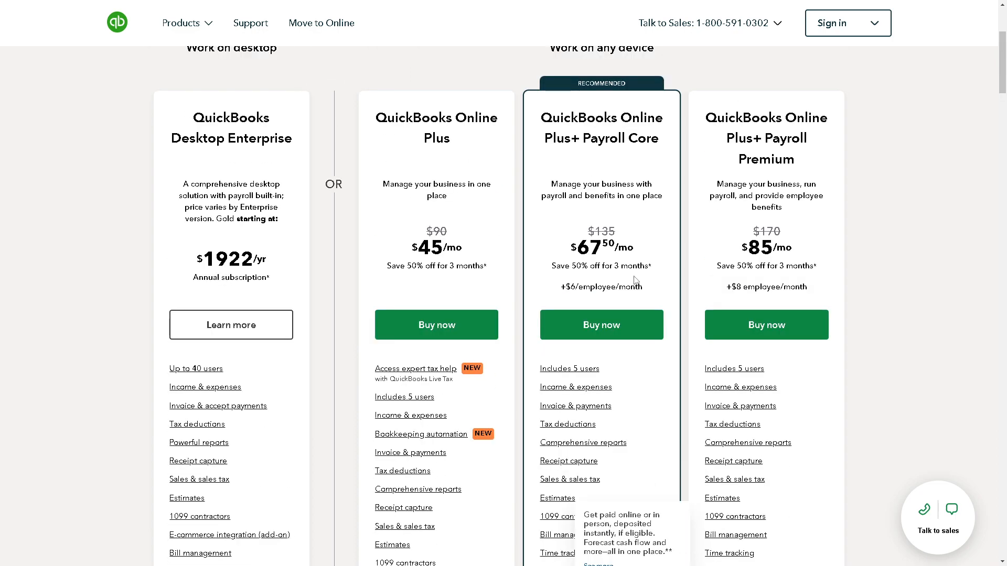
scroll(down, 3)
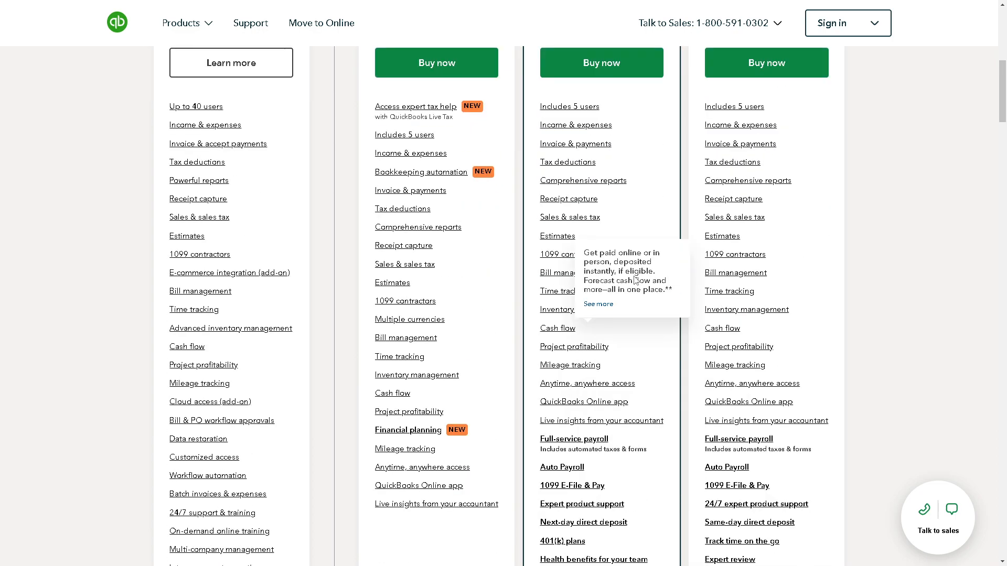
scroll(down, 3)
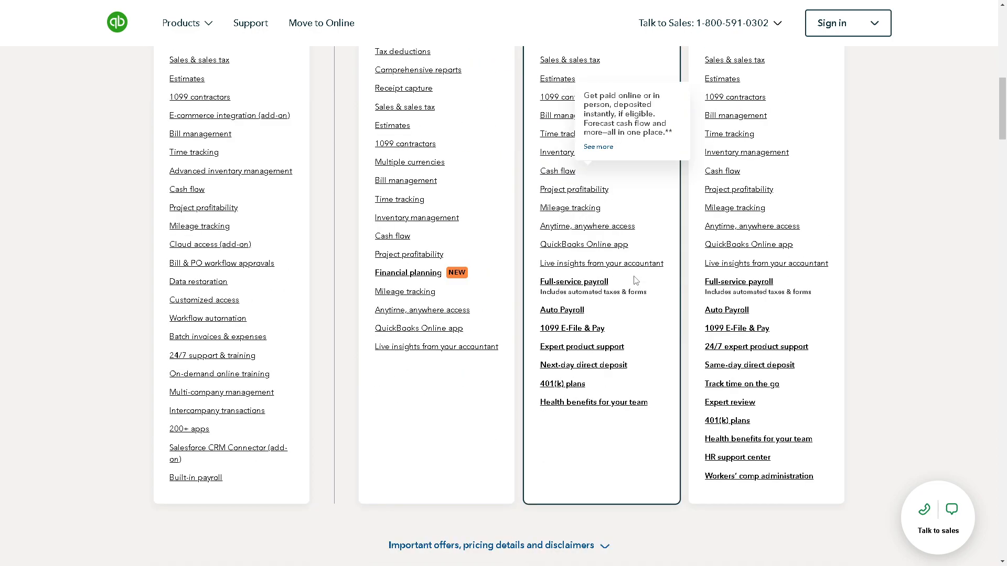
scroll(down, 3)
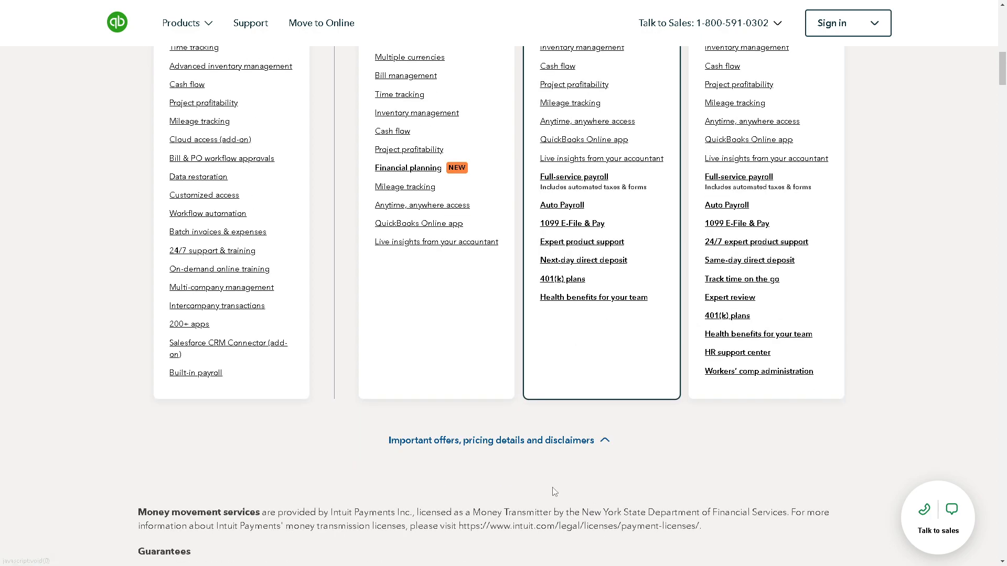
scroll(down, 3)
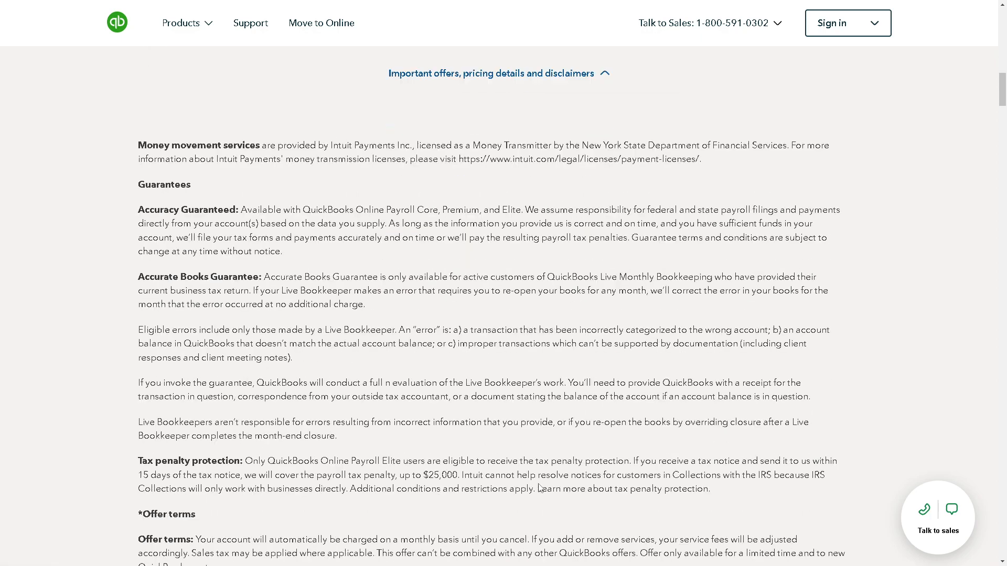
scroll(down, 3)
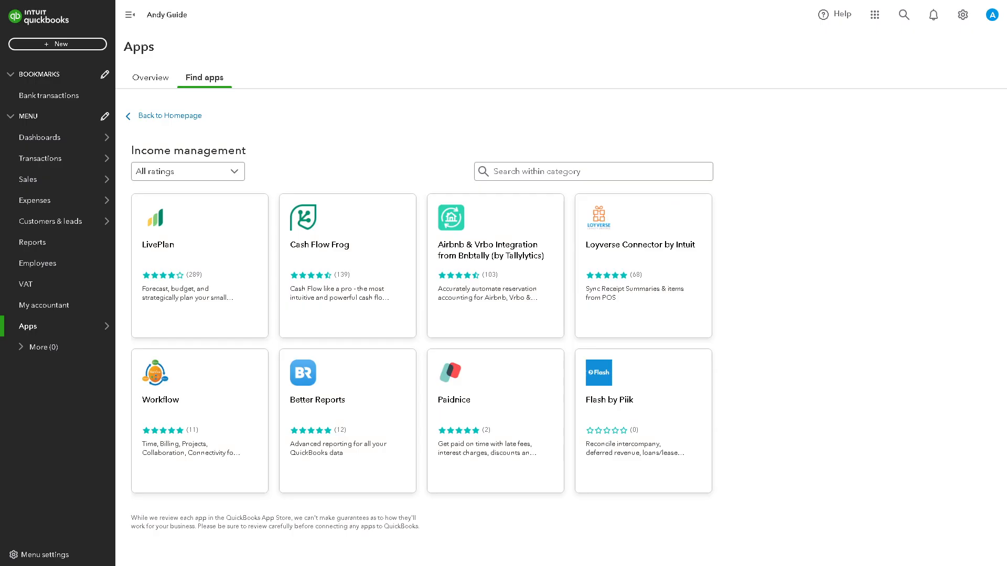
mouse_move(577, 348)
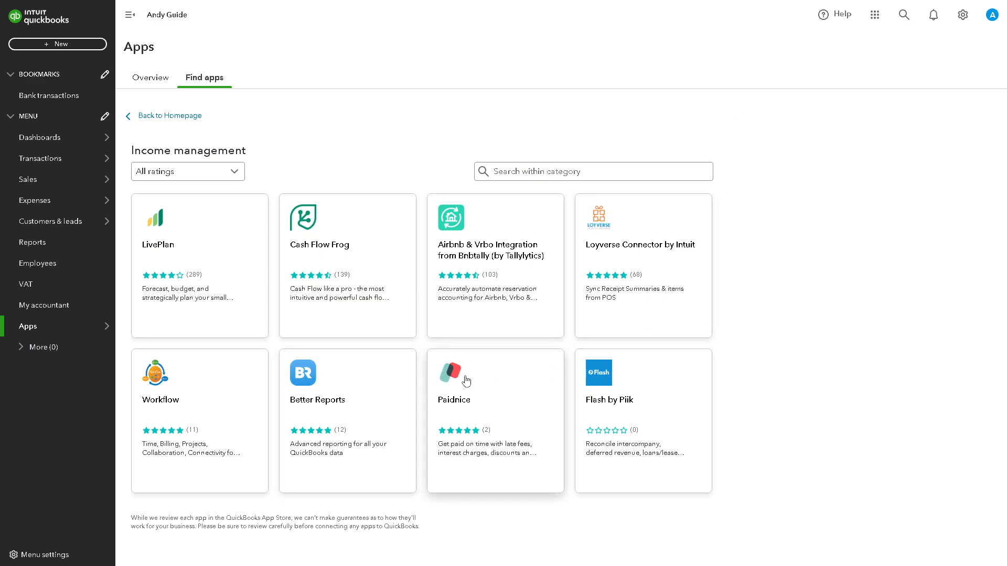
mouse_move(490, 383)
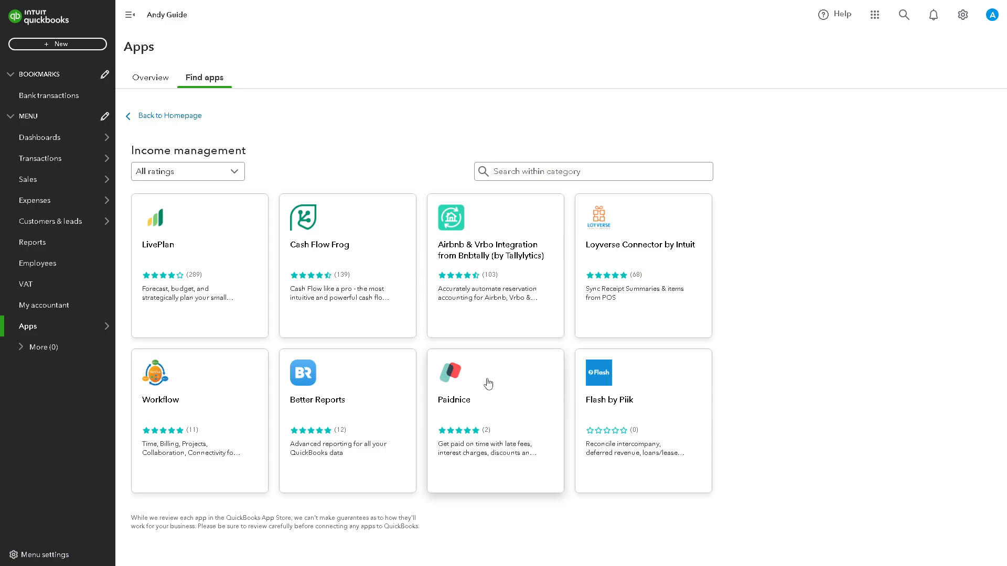
mouse_move(328, 359)
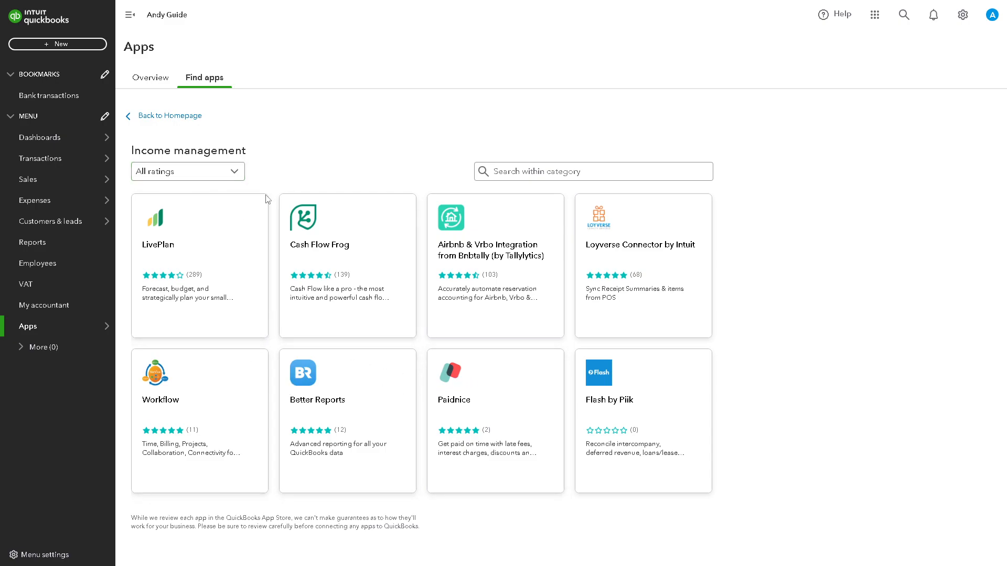
mouse_move(310, 350)
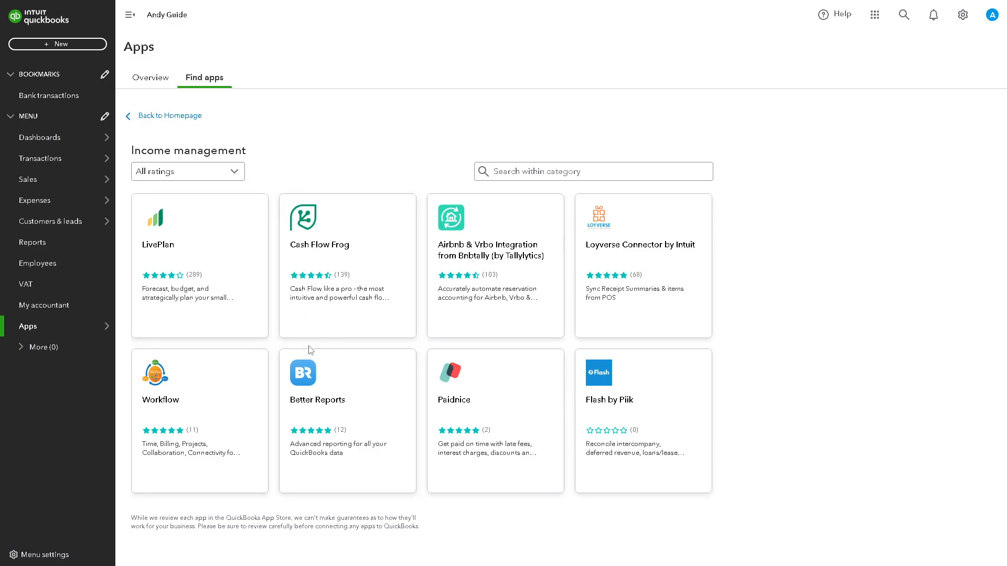
mouse_move(313, 353)
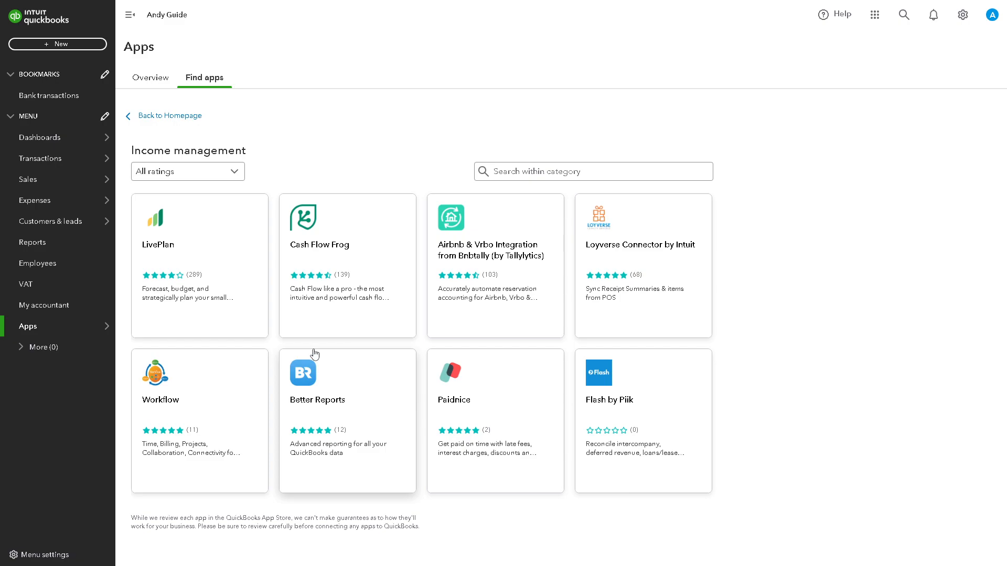
mouse_move(250, 378)
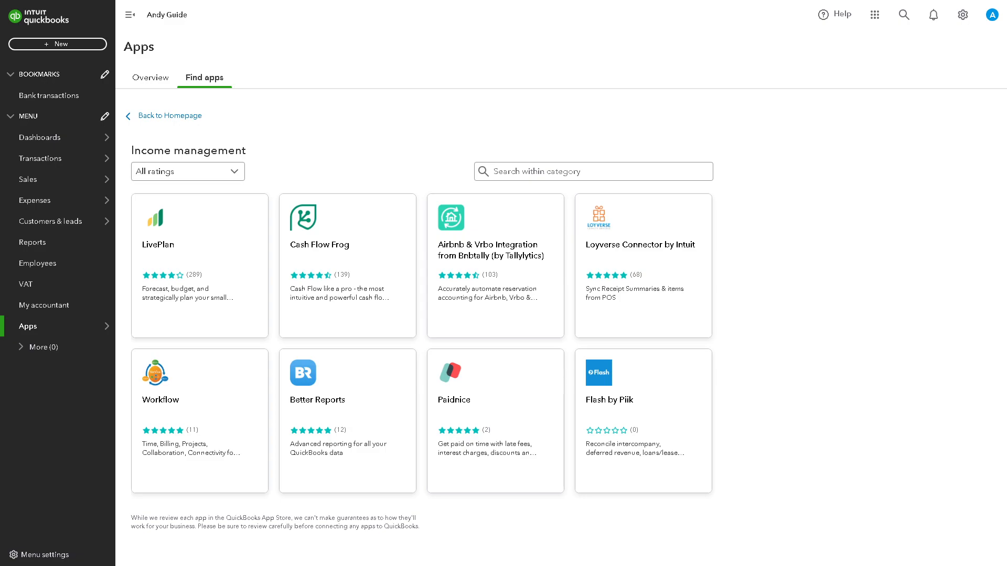
mouse_move(119, 290)
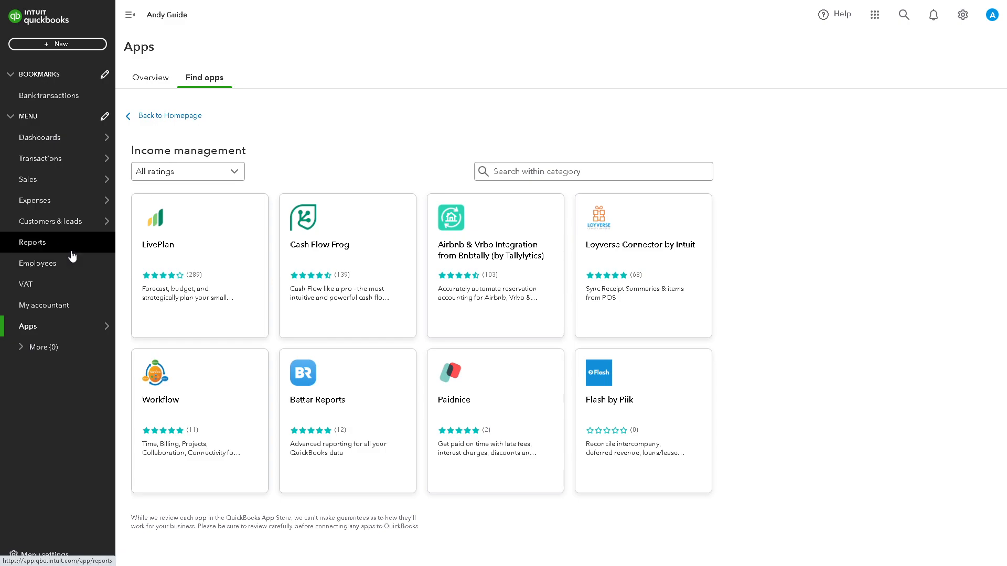
mouse_move(57, 222)
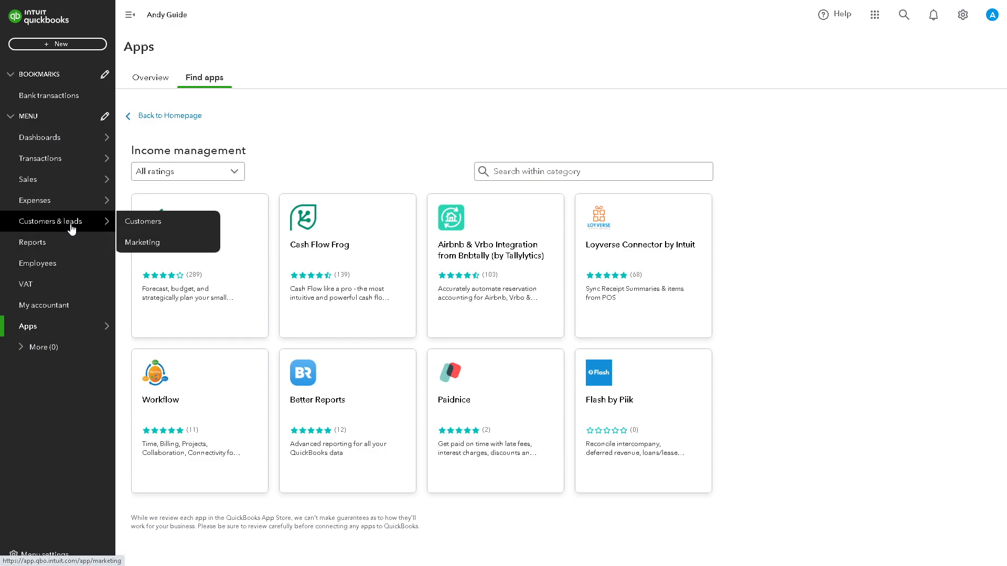
mouse_move(69, 221)
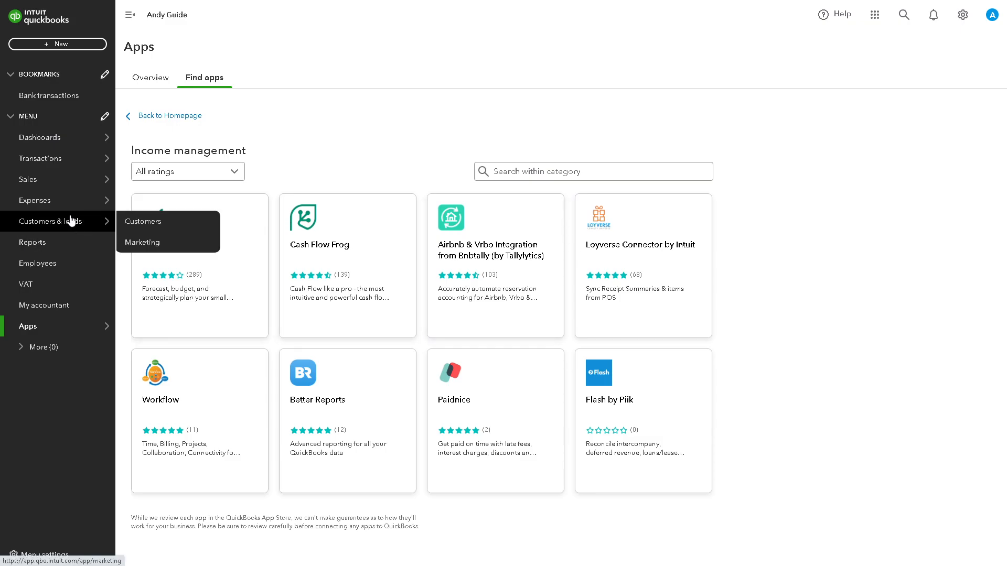
mouse_move(28, 330)
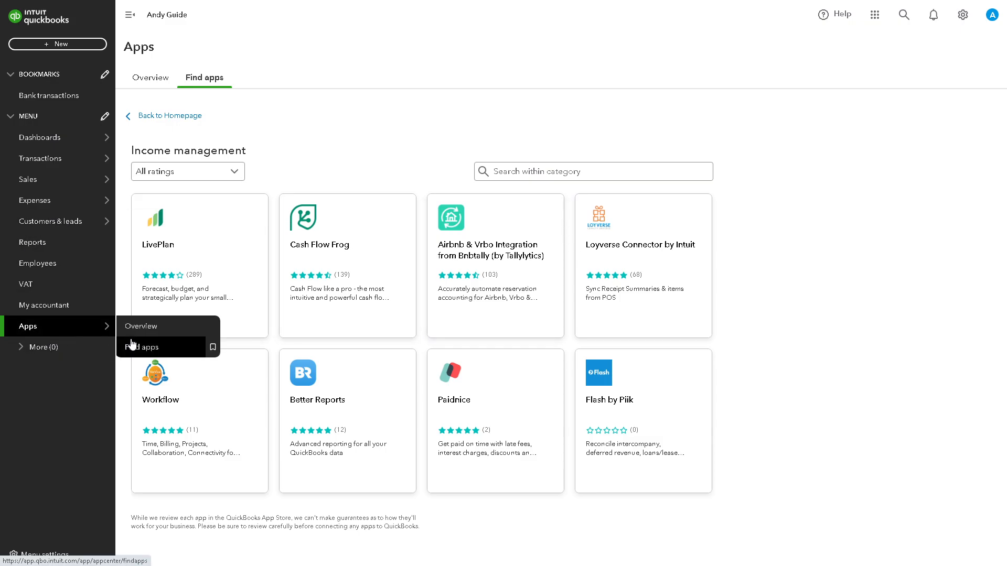
Scroll the Find apps category listing down to the Expense management and Customer management apps.
scroll(down, 3)
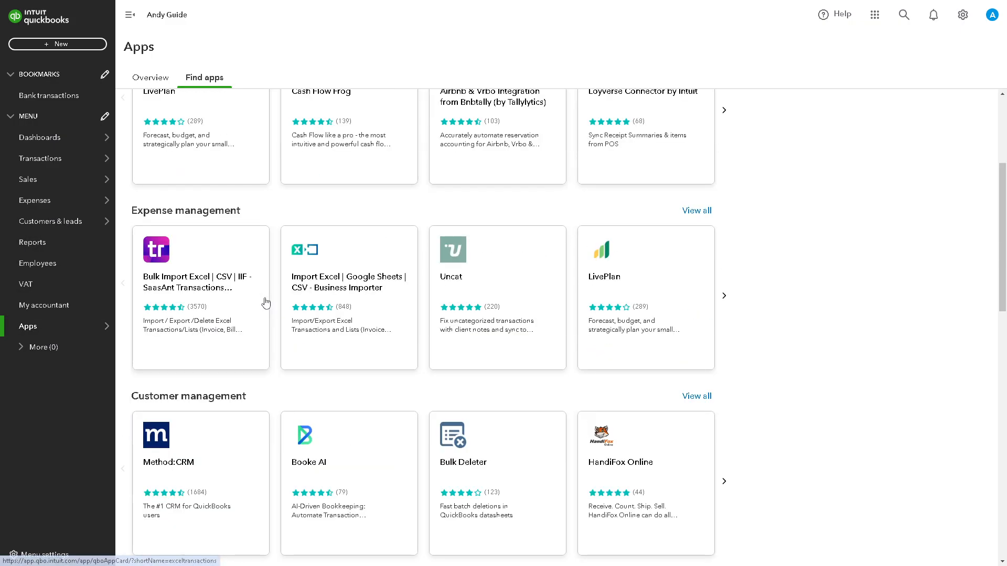